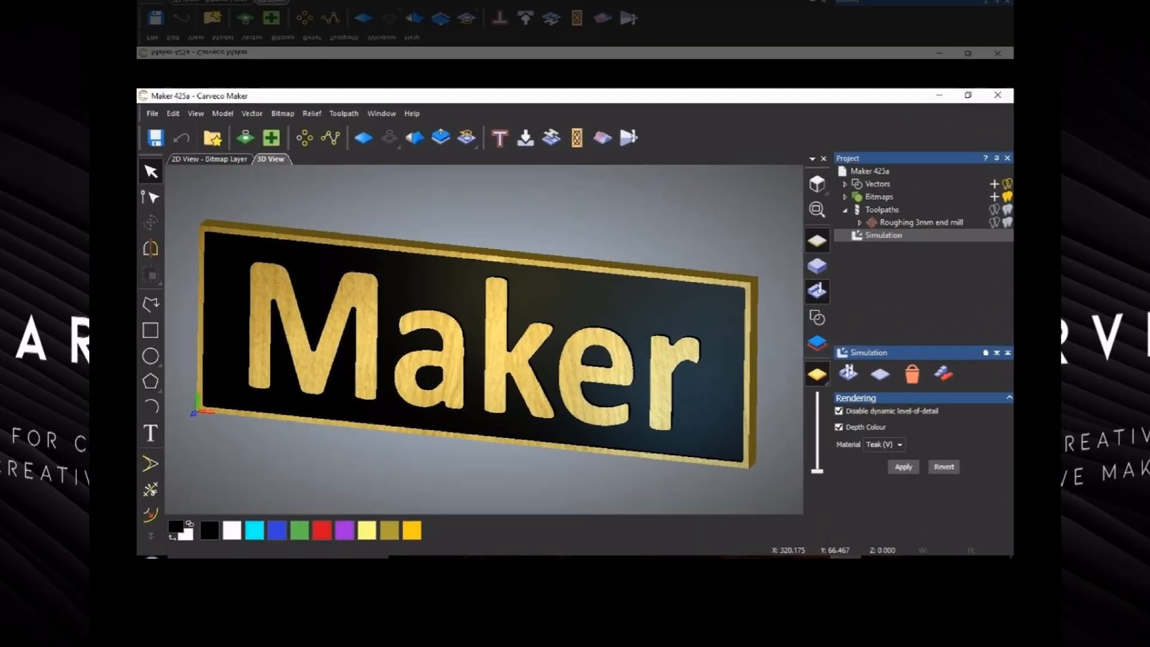
Launch Carveco Maker to its start screen with the recent models listed.
left_click(967, 95)
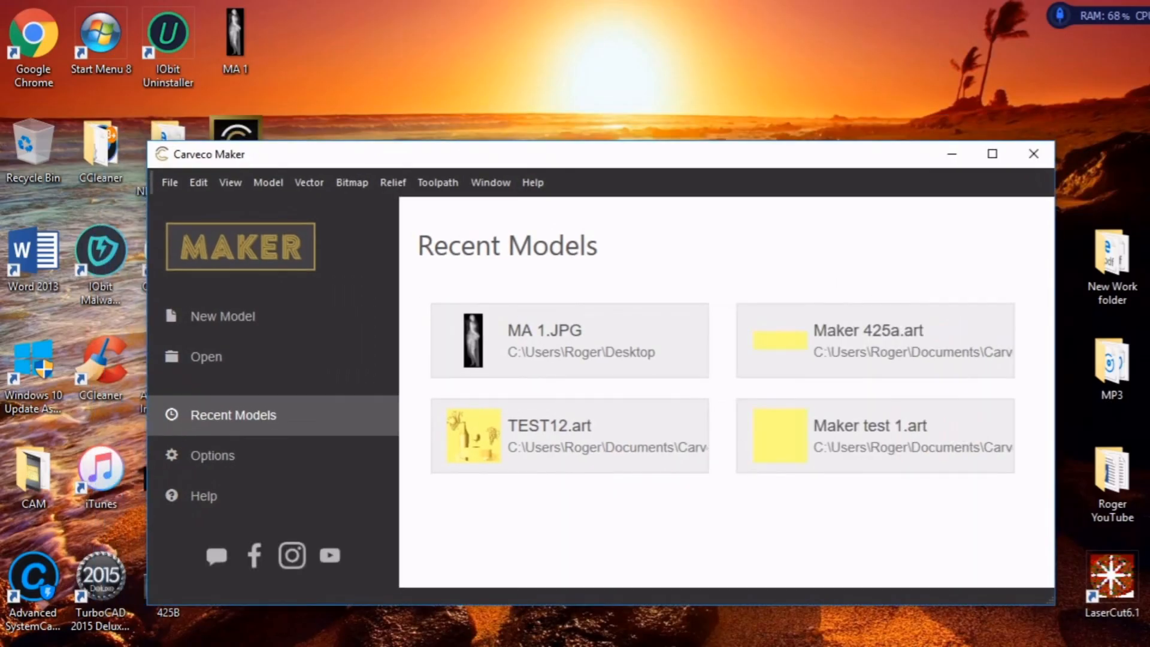
mouse_move(573, 145)
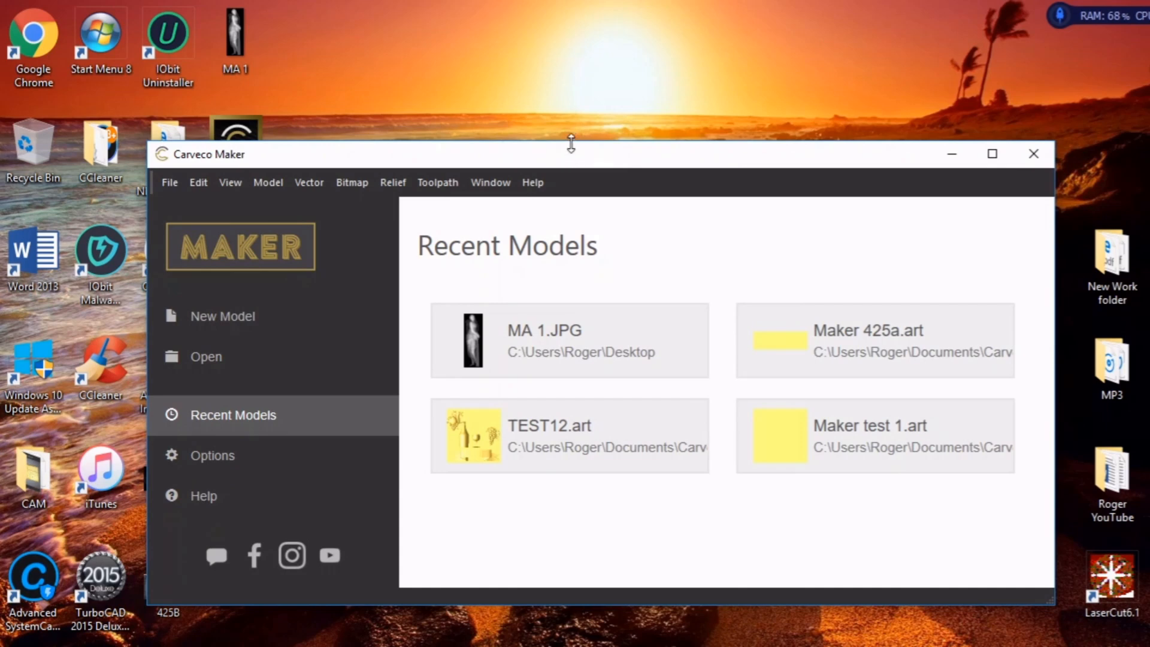
Load the MA 1.JPG statue image from Recent Models as a new untitled model.
left_click_drag(571, 143, 629, 158)
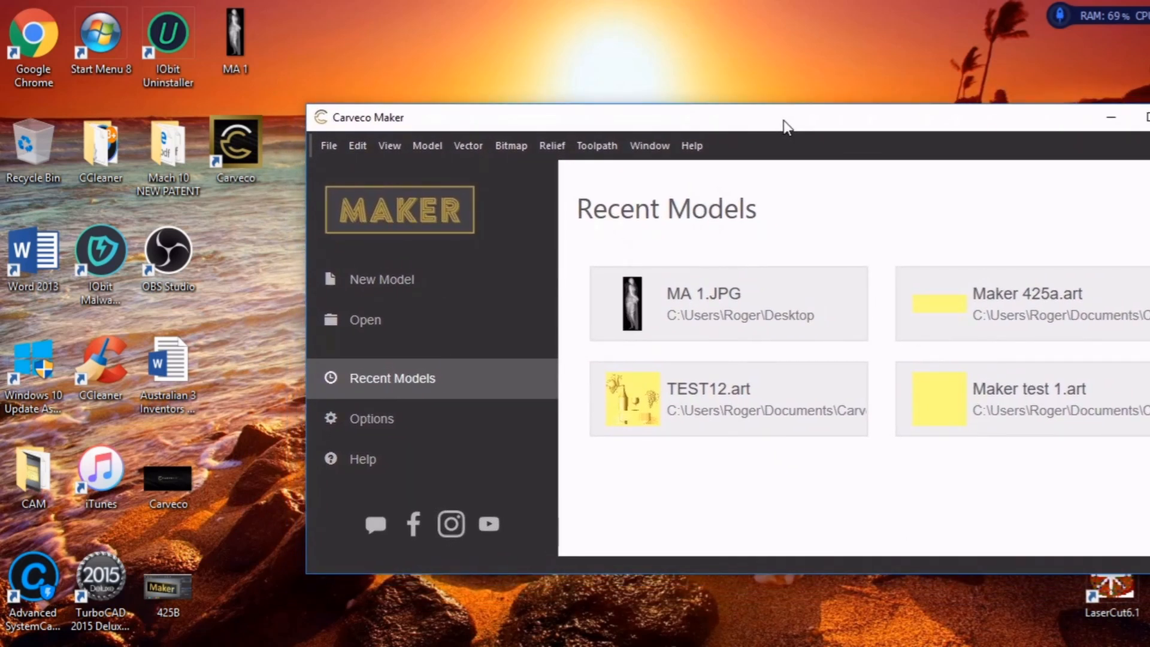
left_click(235, 33)
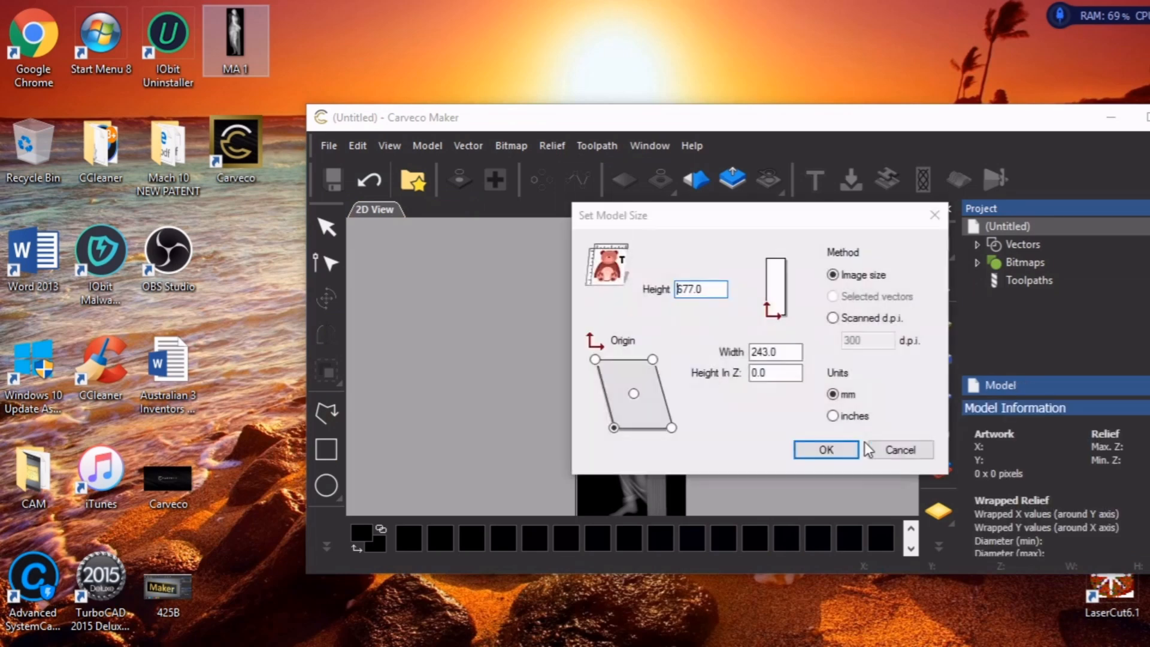
mouse_move(708, 325)
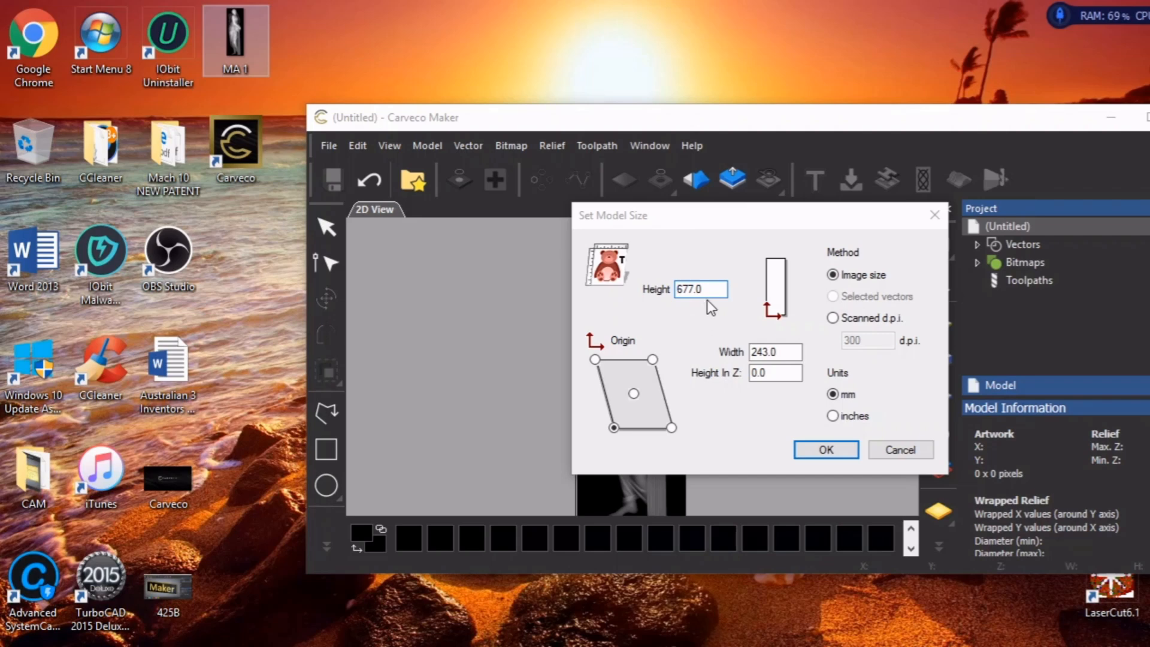
mouse_move(661, 311)
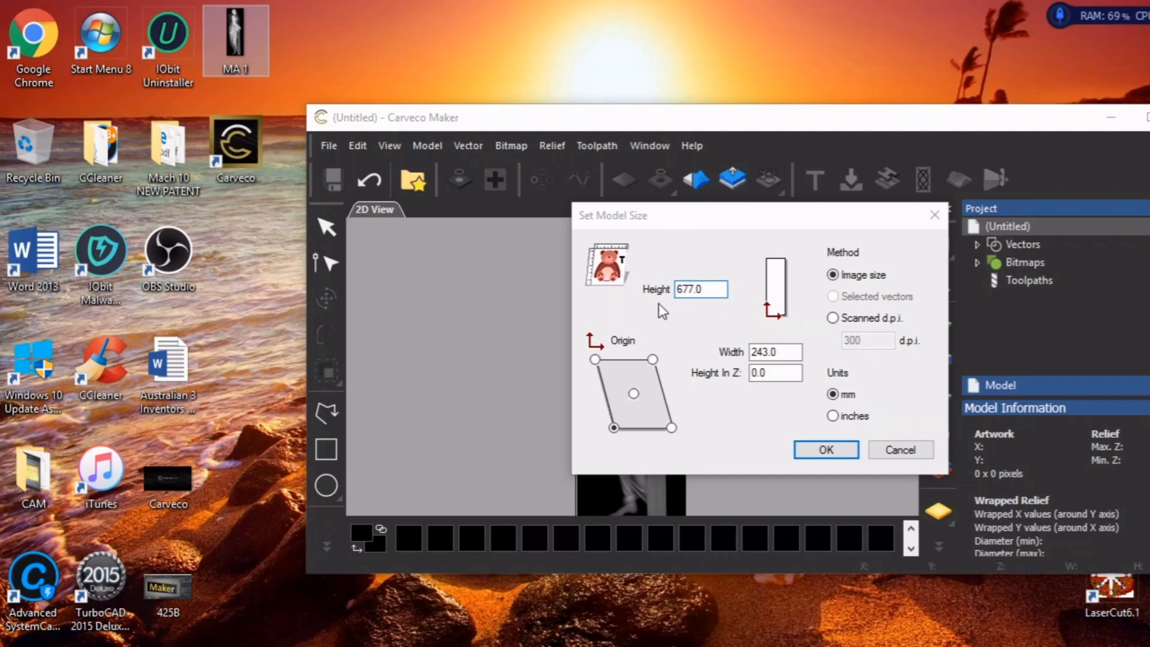
left_click(701, 288)
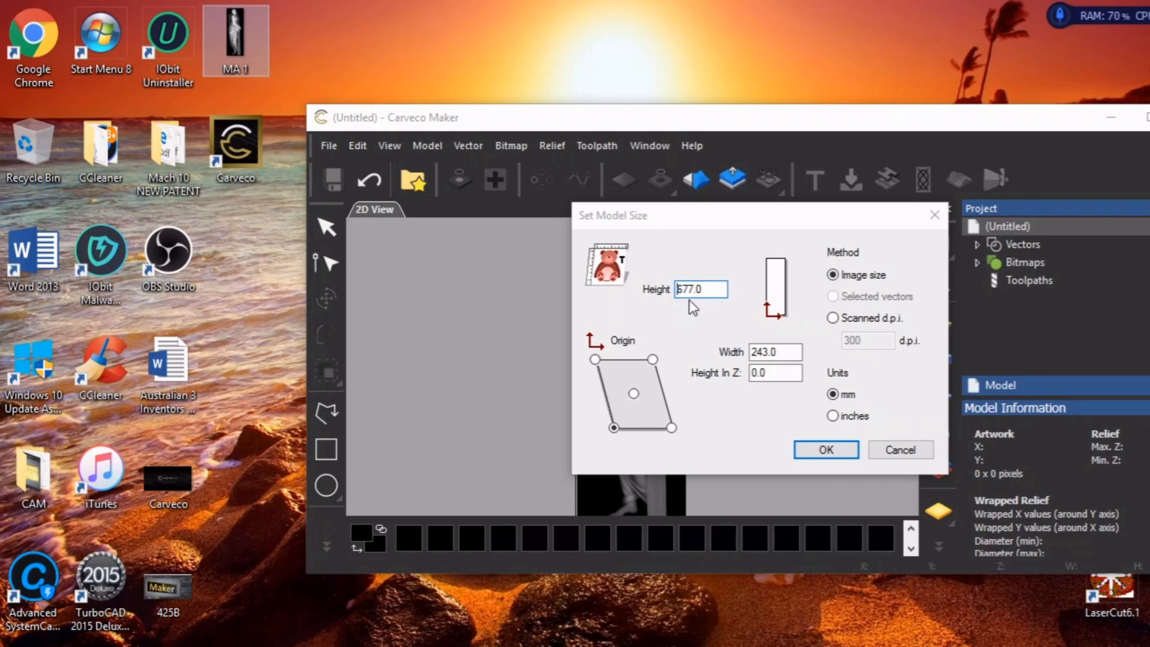
mouse_move(695, 309)
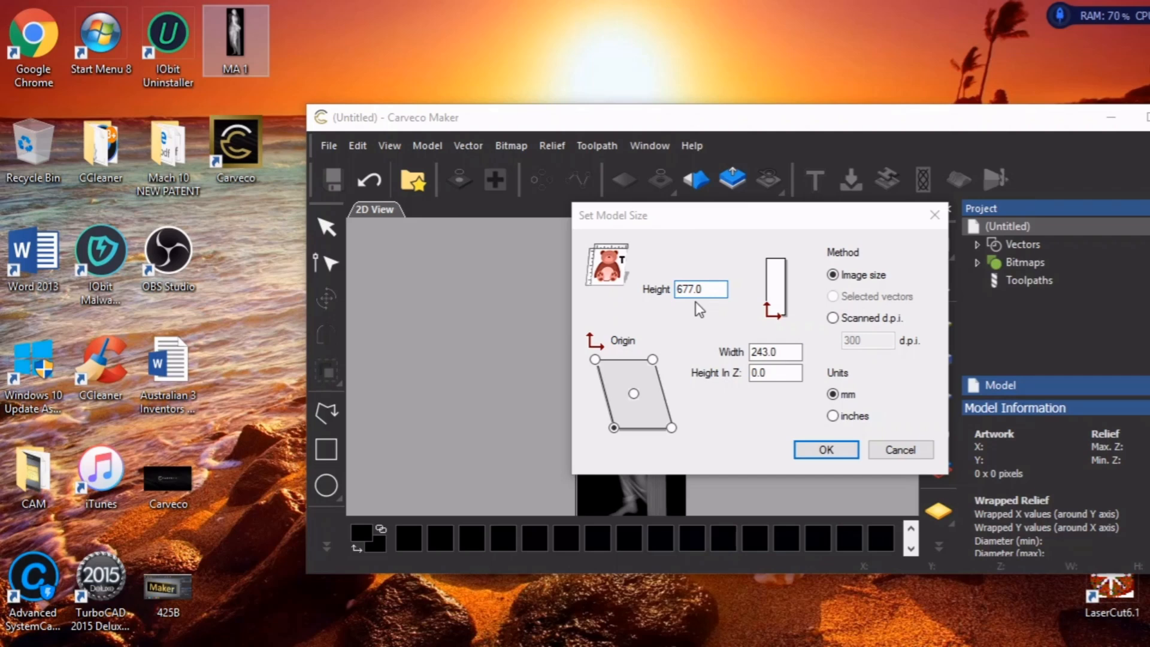
left_click(699, 289)
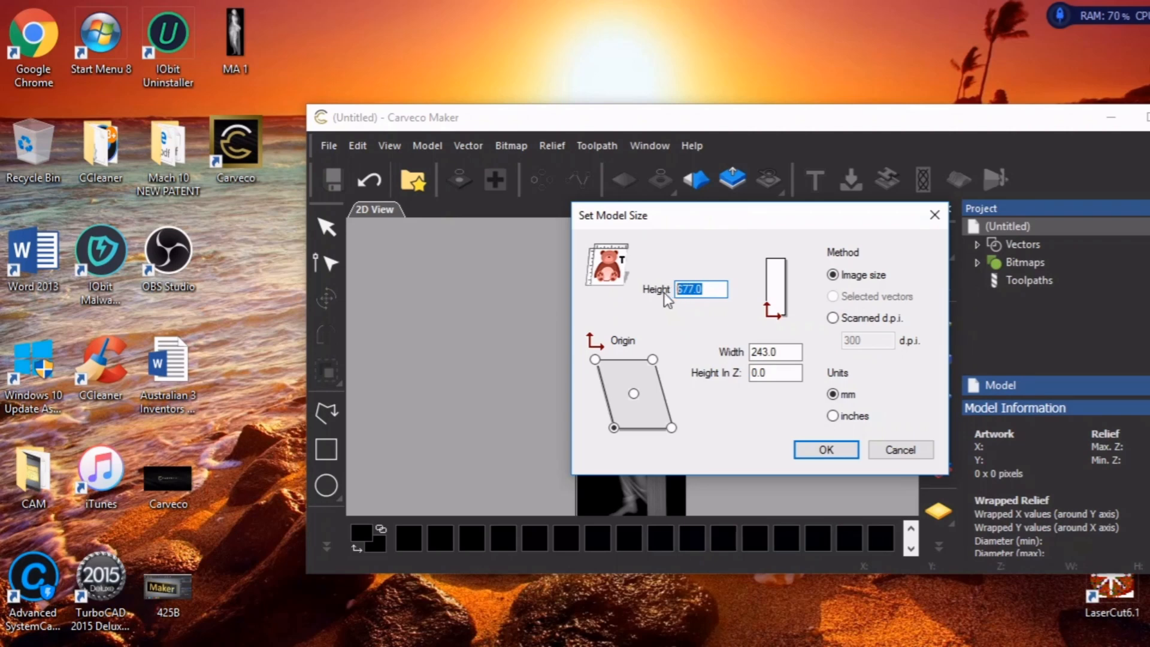
Set the model height to 1000 mm, letting the width scale to 358.936 mm.
type("1")
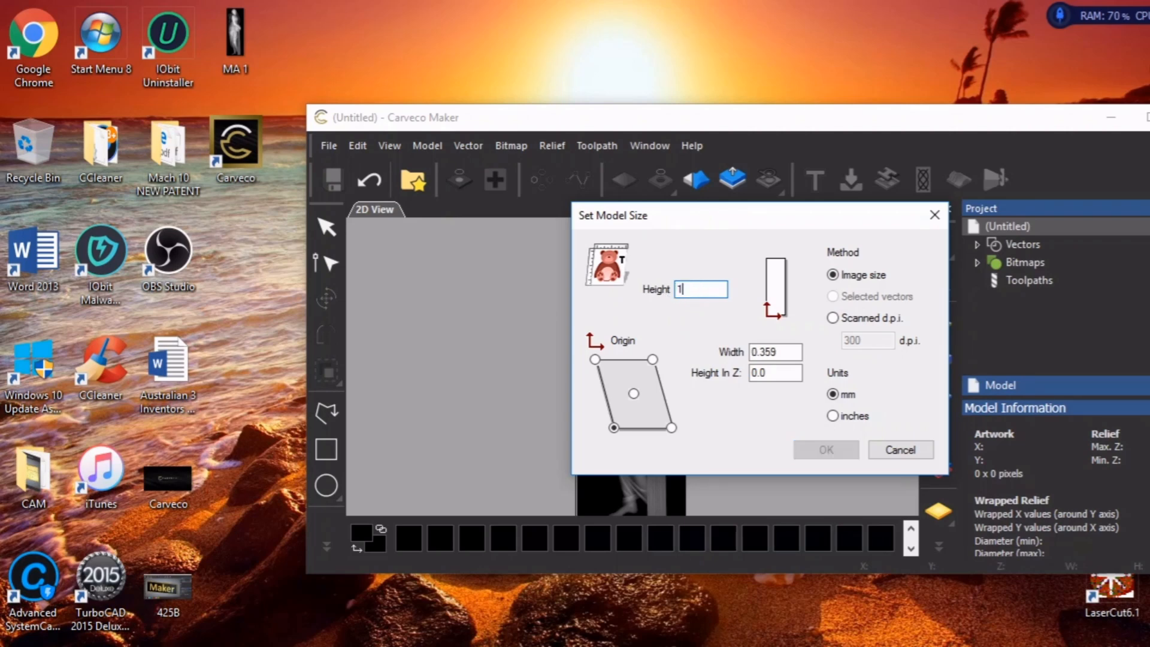
type("000")
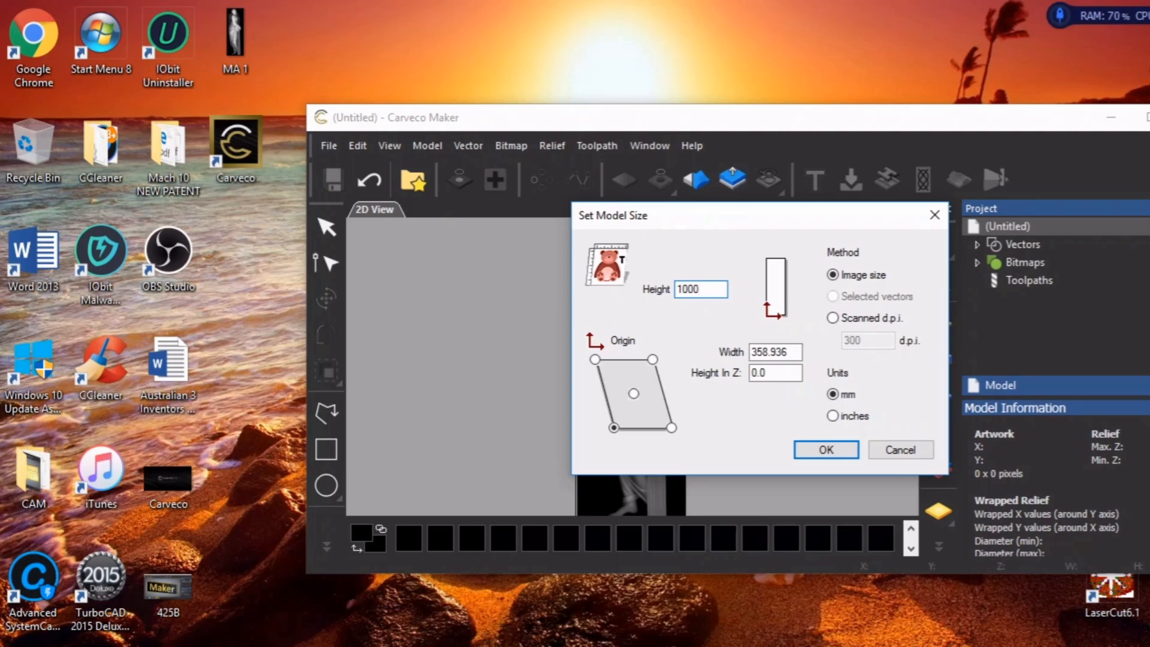
mouse_move(718, 390)
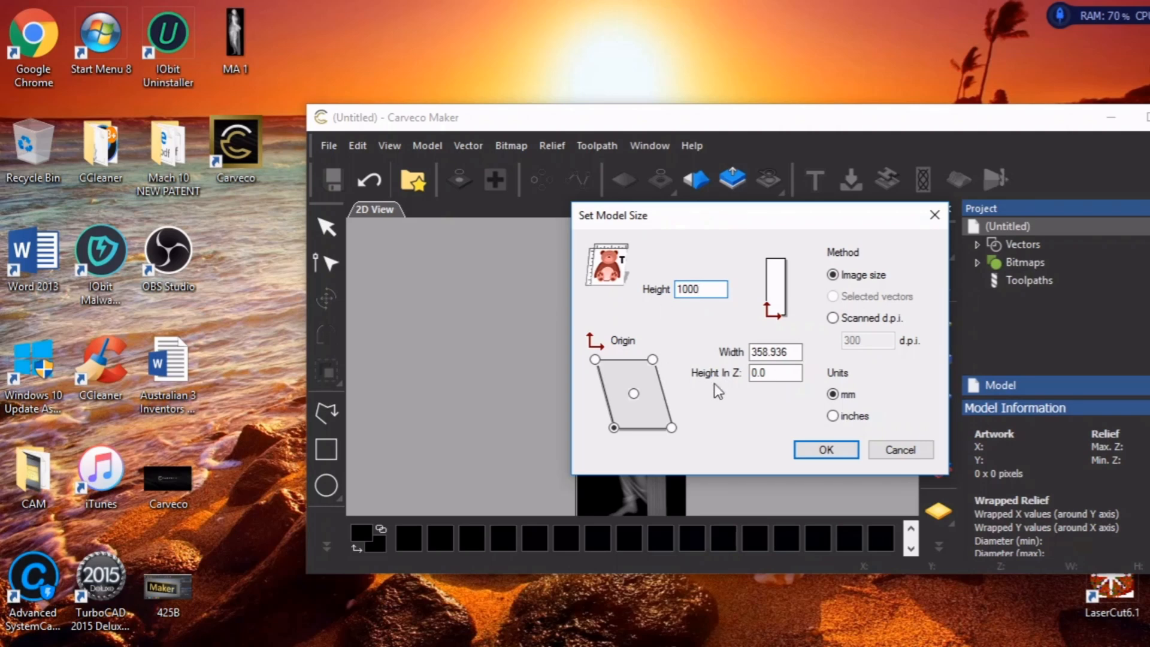
left_click(773, 373)
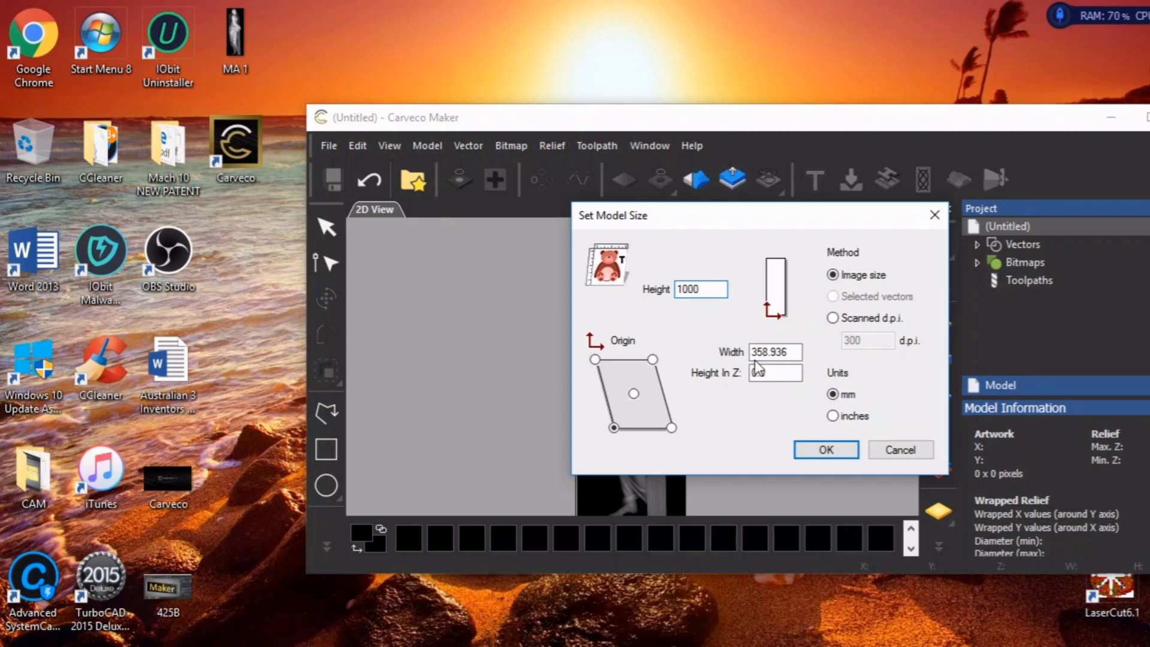
left_click(698, 289)
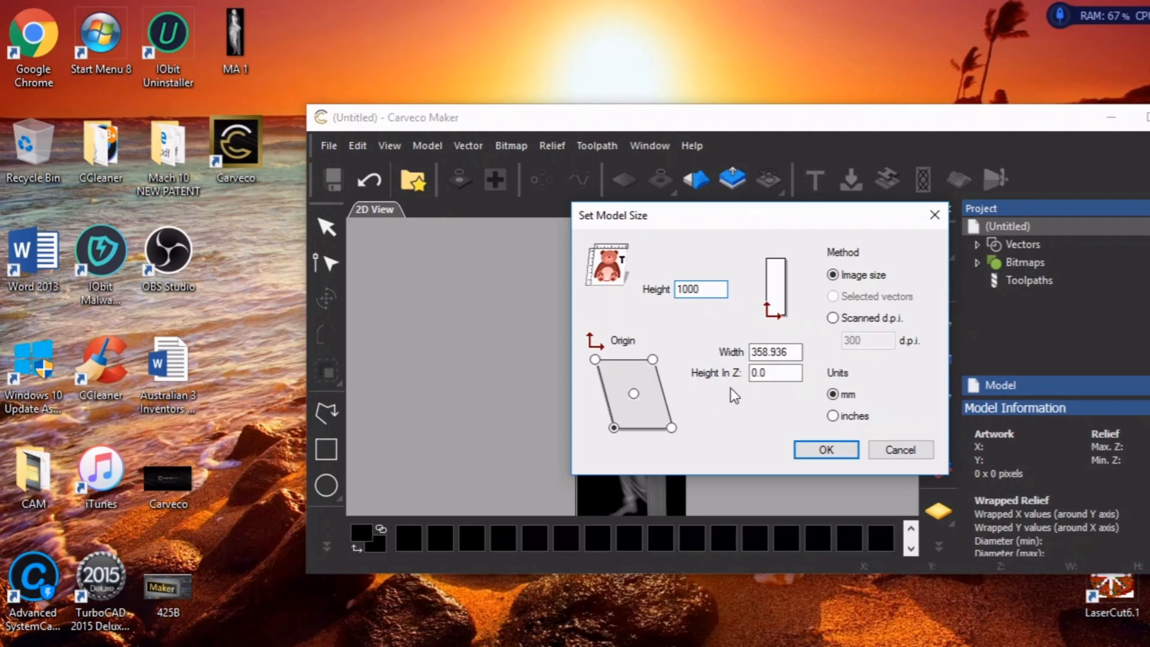
mouse_move(735, 394)
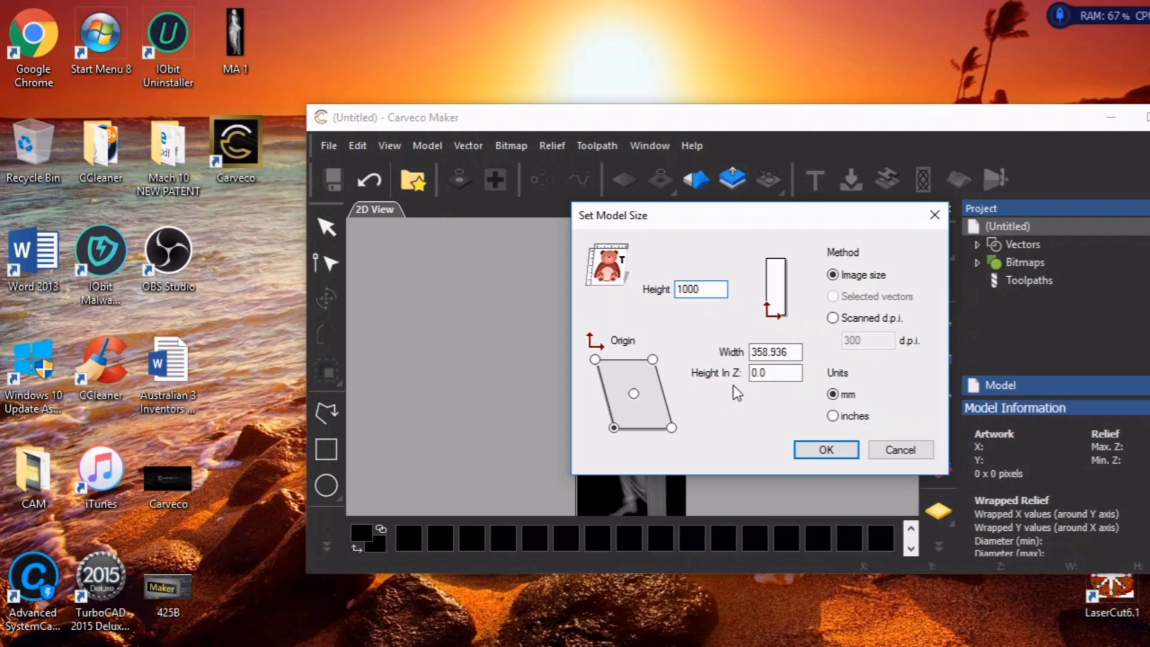
mouse_move(704, 310)
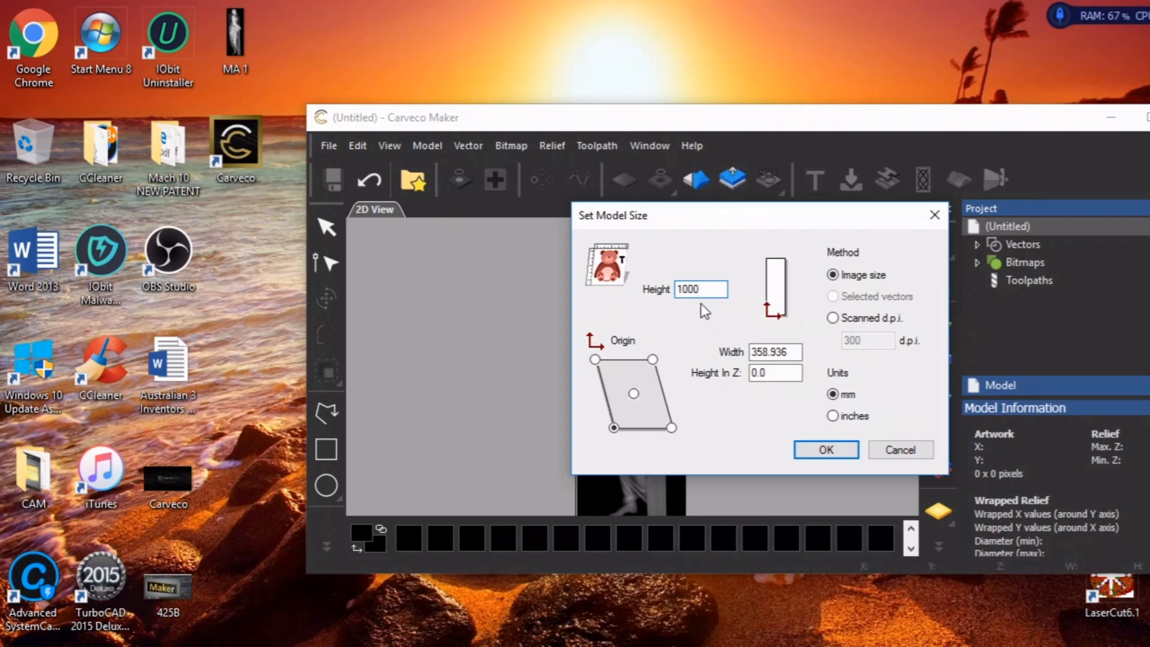
left_click(775, 372)
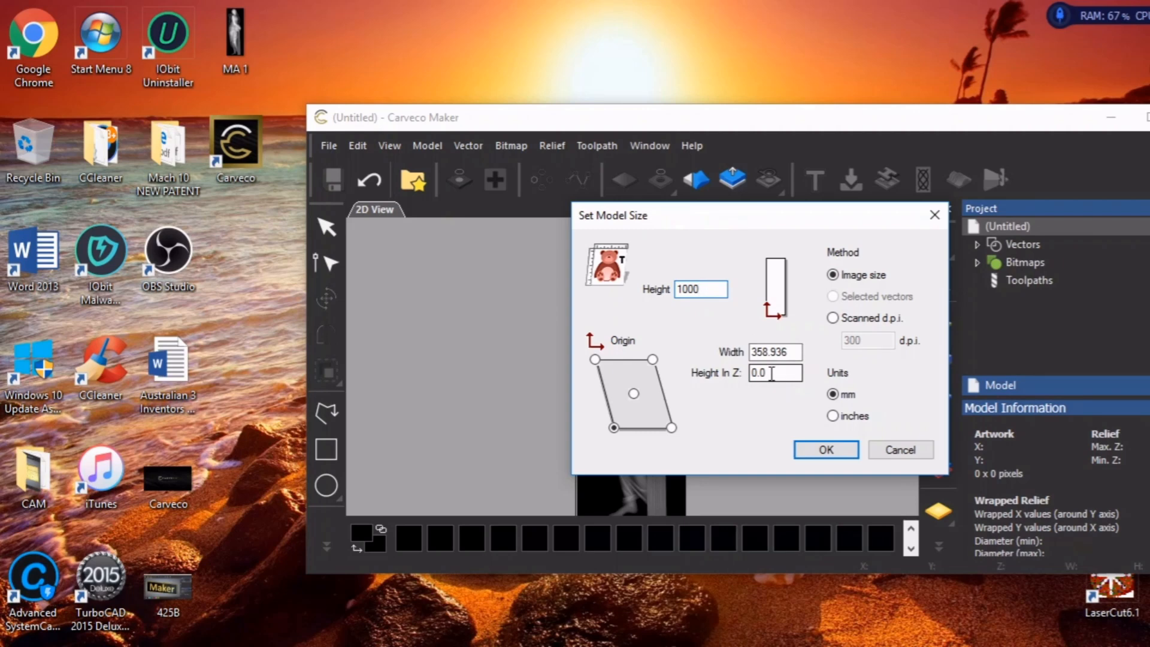
Set the model's Z height to 25.4 mm, keeping 1000 mm tall by 358.936 mm wide.
left_click(774, 372)
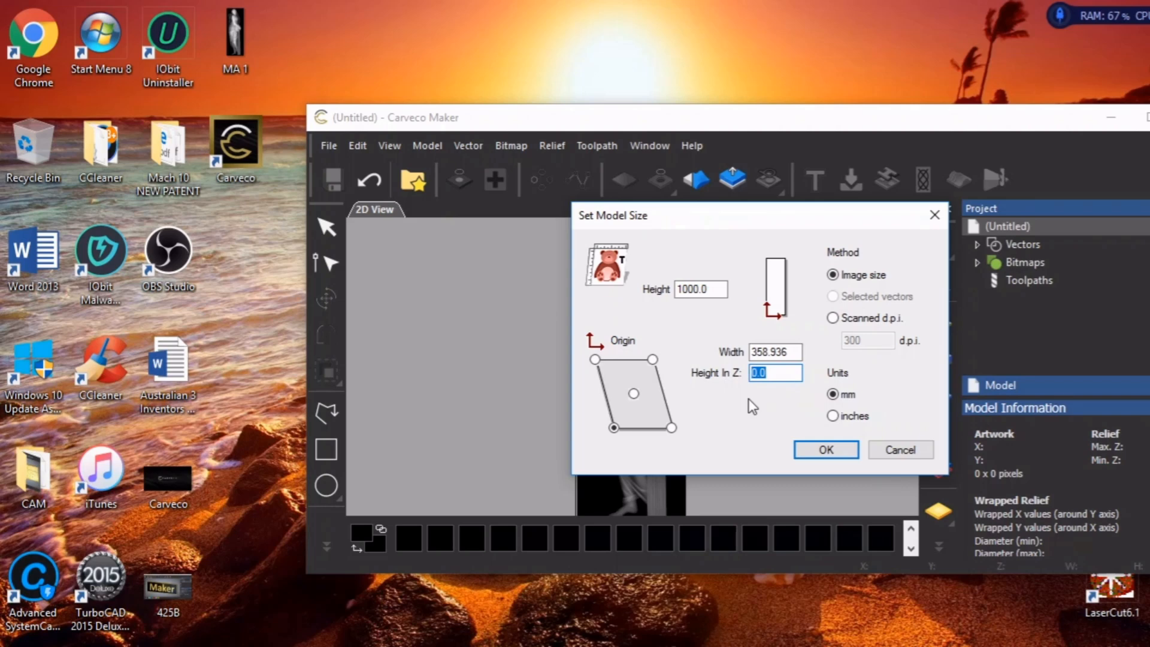
mouse_move(781, 429)
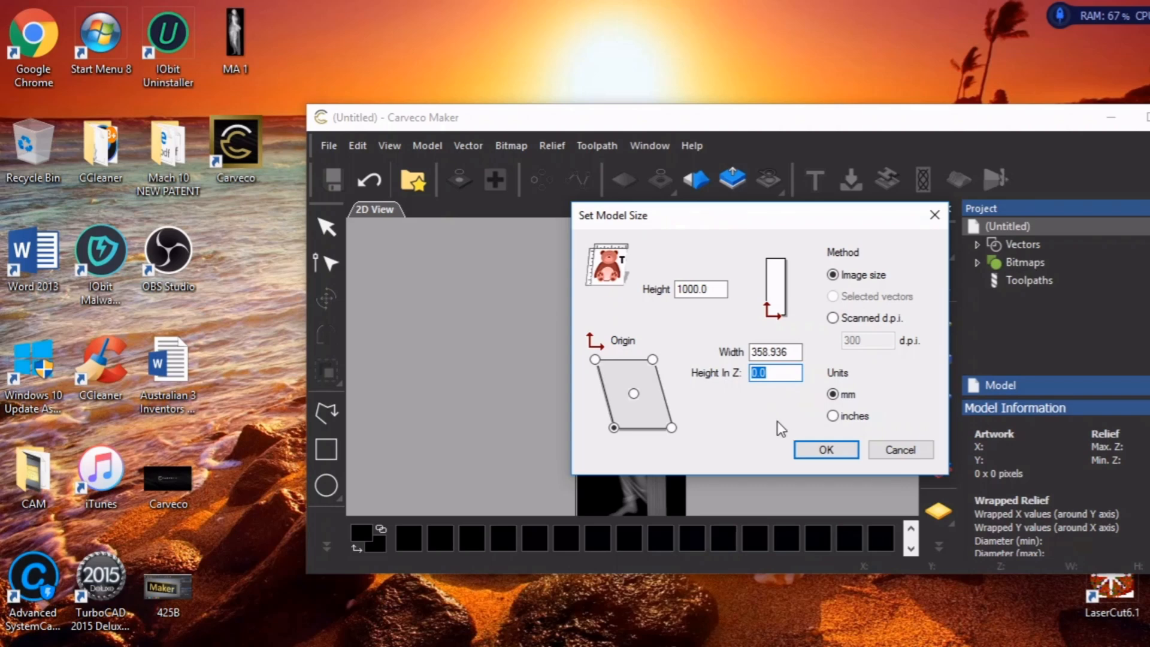
mouse_move(784, 390)
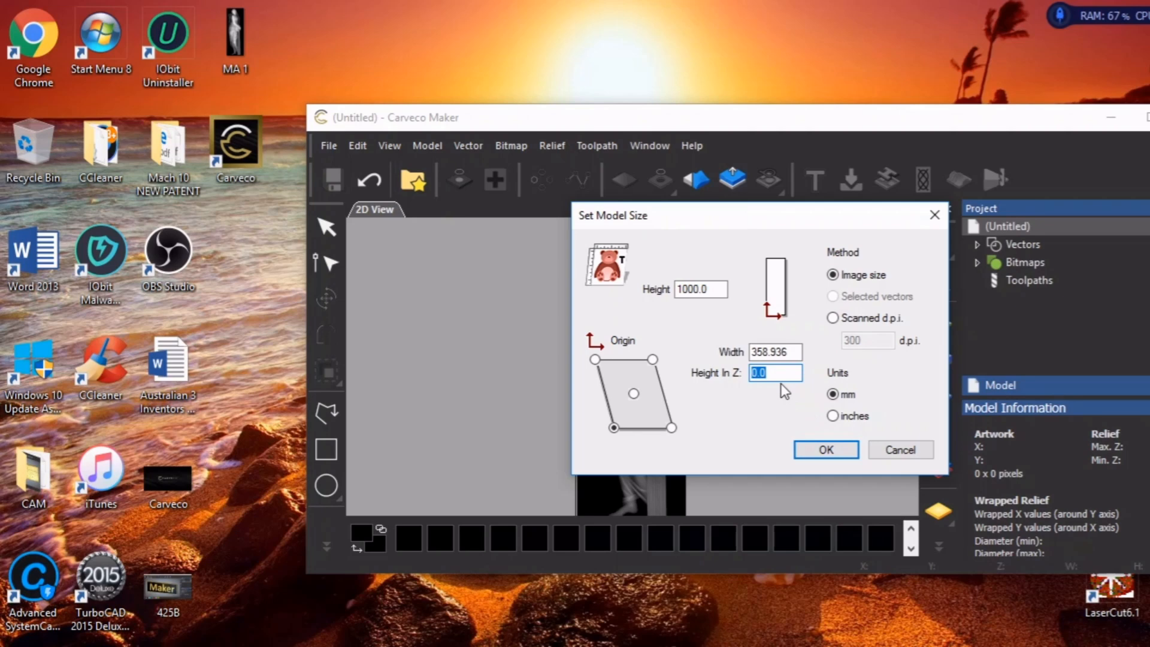
type("2")
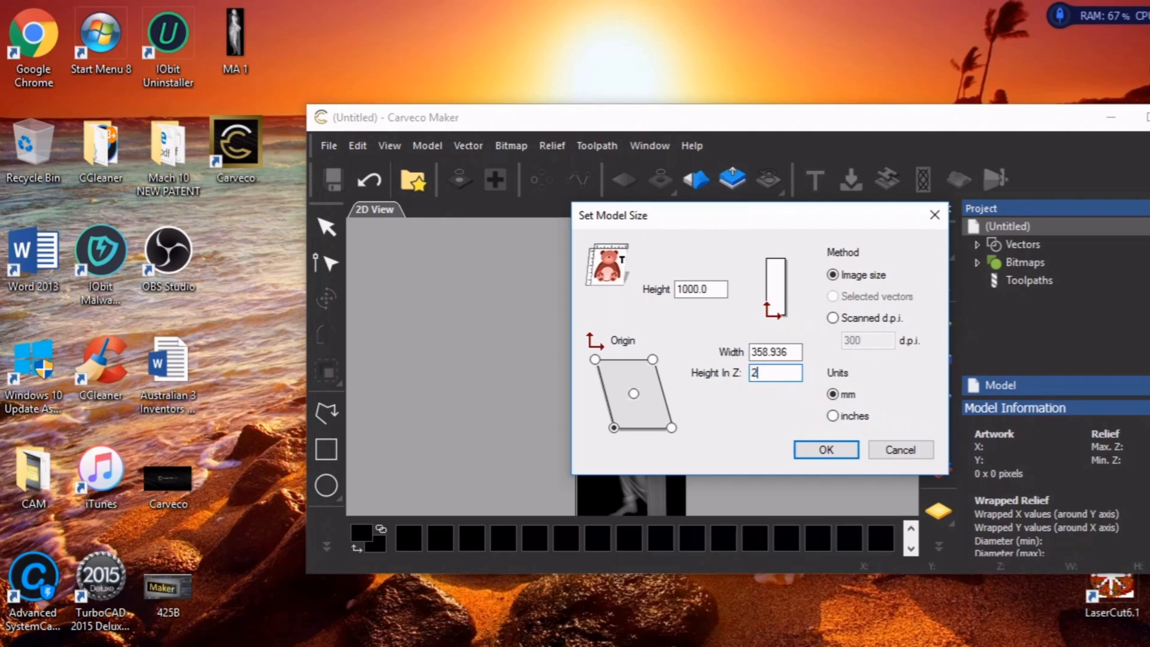
type("5.4")
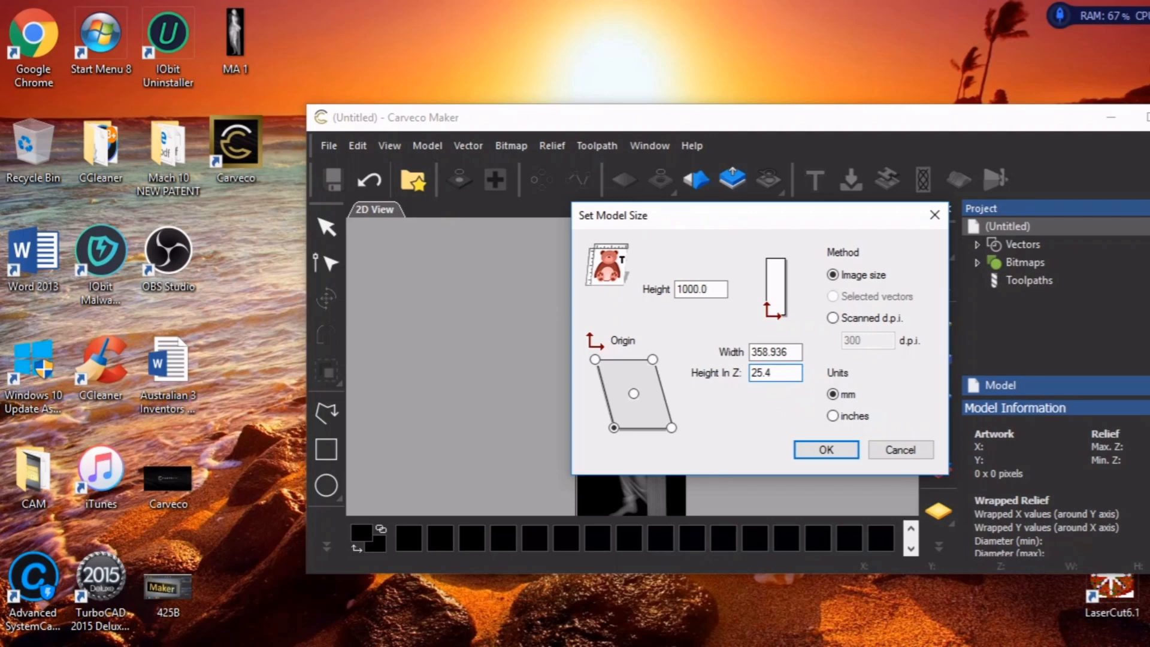
mouse_move(671, 422)
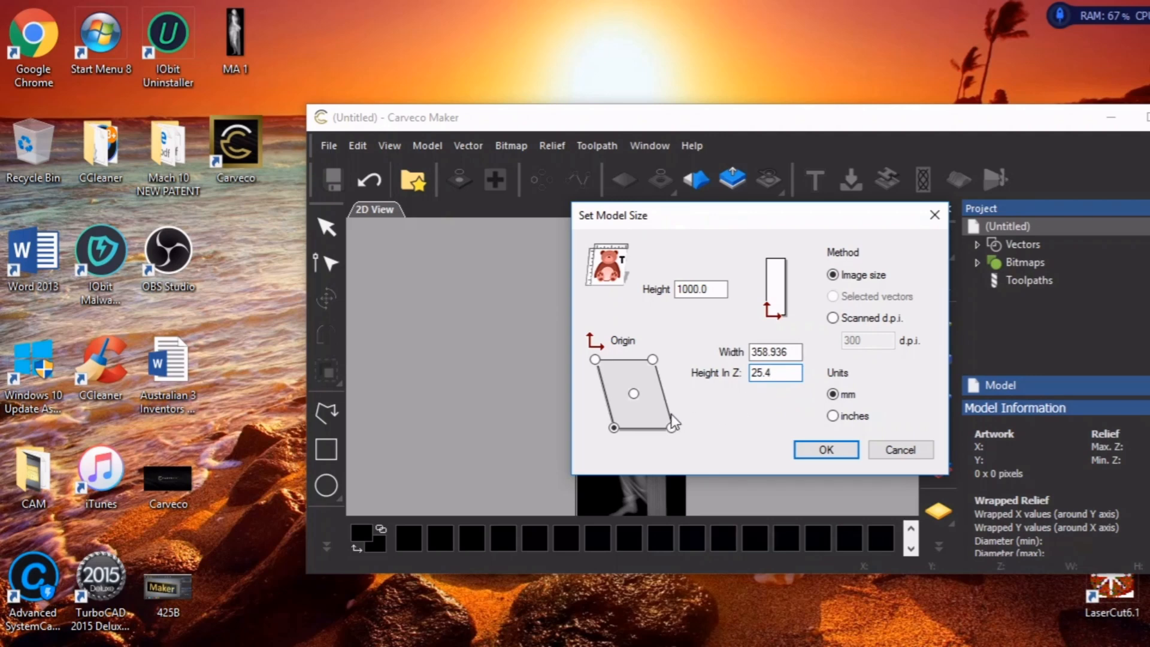
left_click(613, 428)
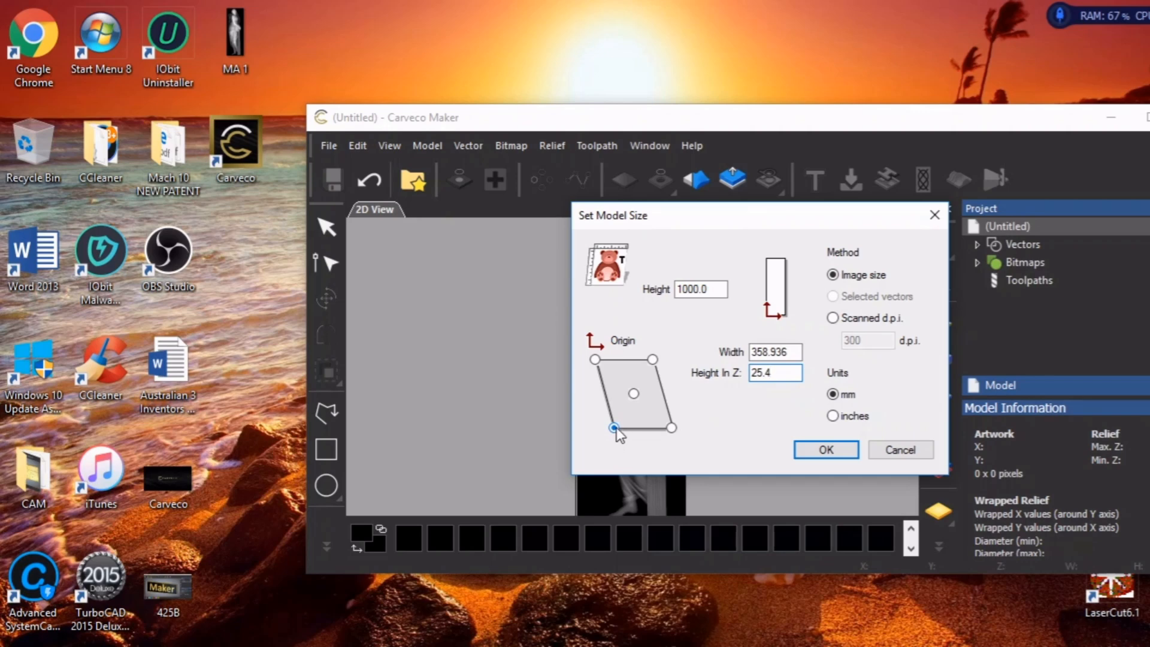
left_click(775, 372)
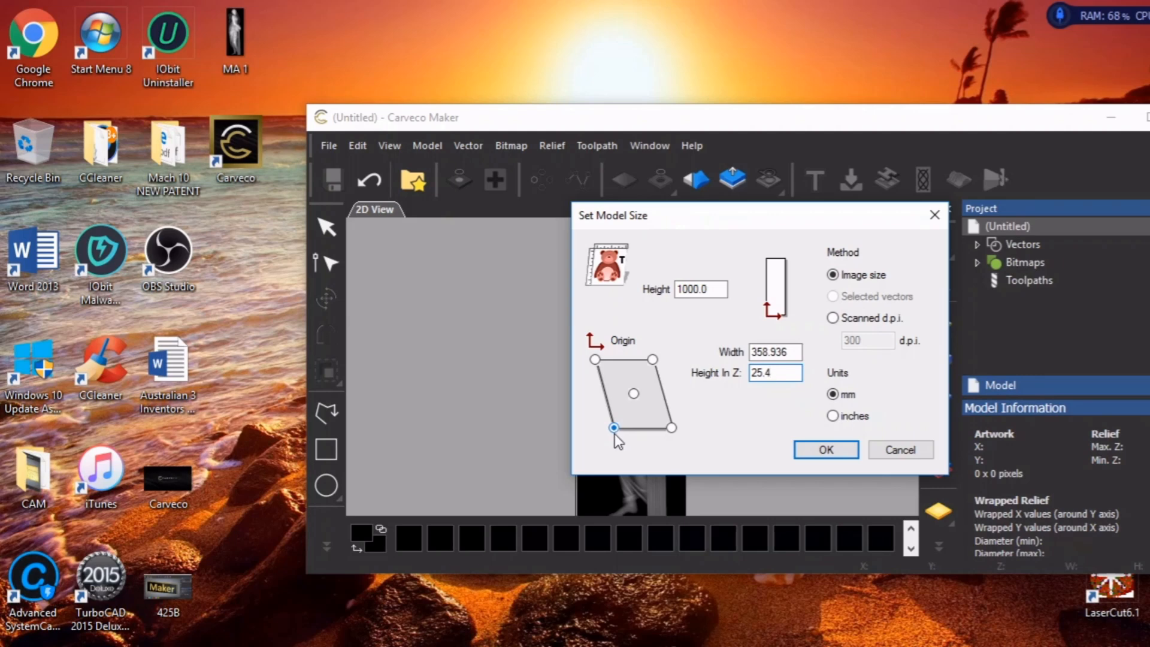
mouse_move(674, 404)
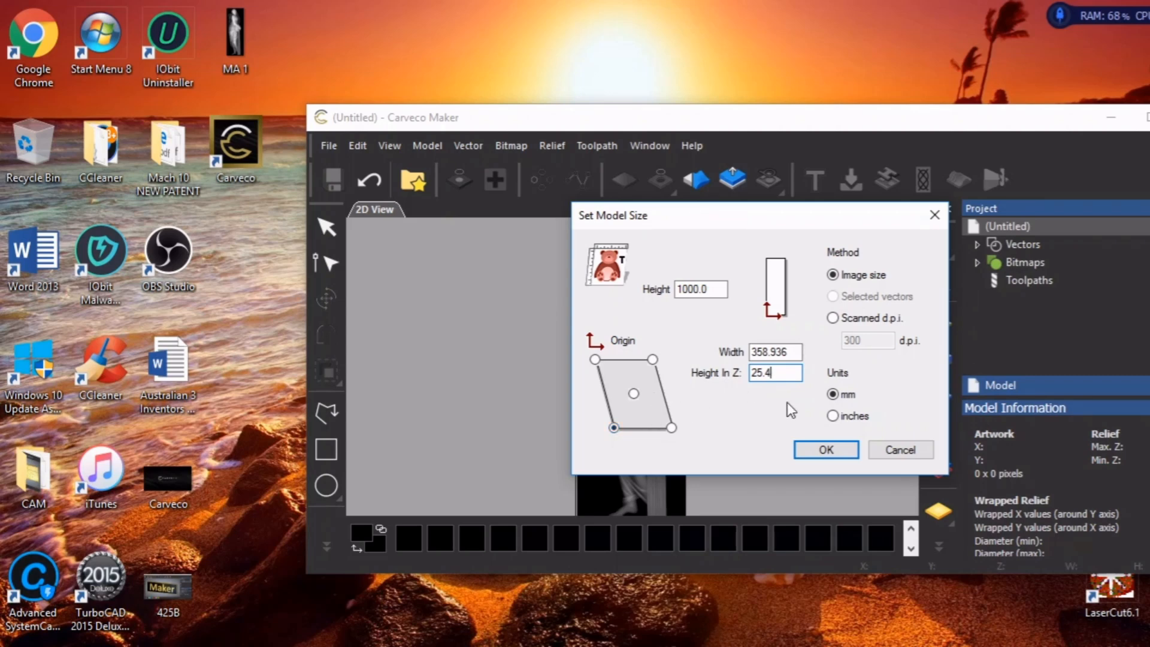
mouse_move(913, 353)
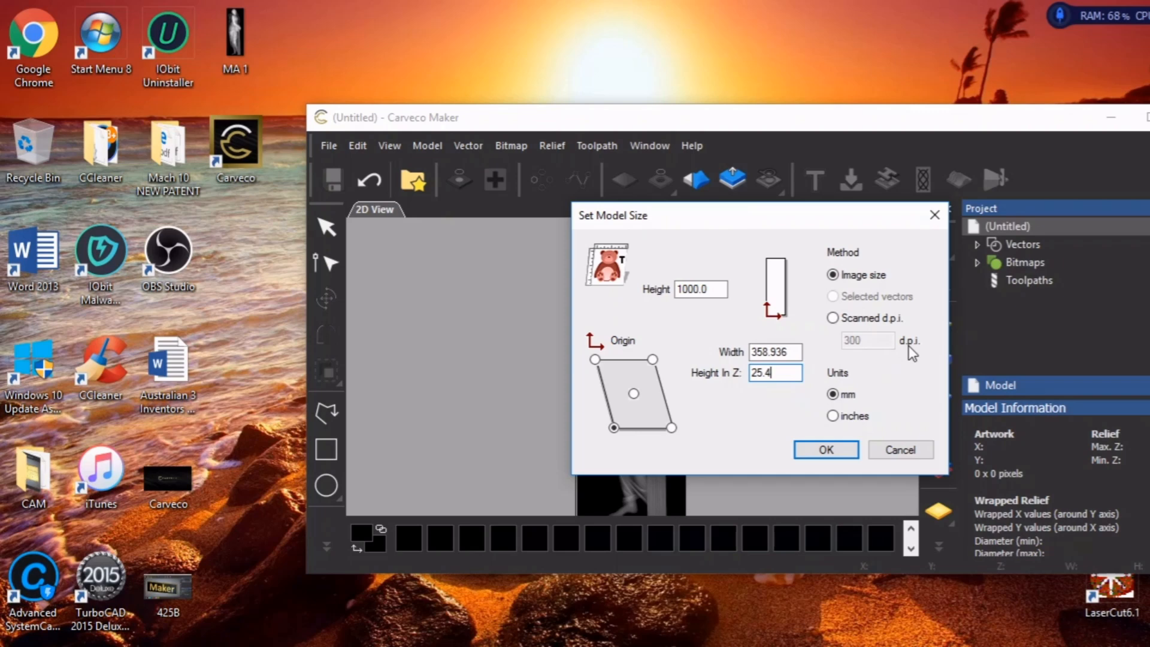
mouse_move(848, 358)
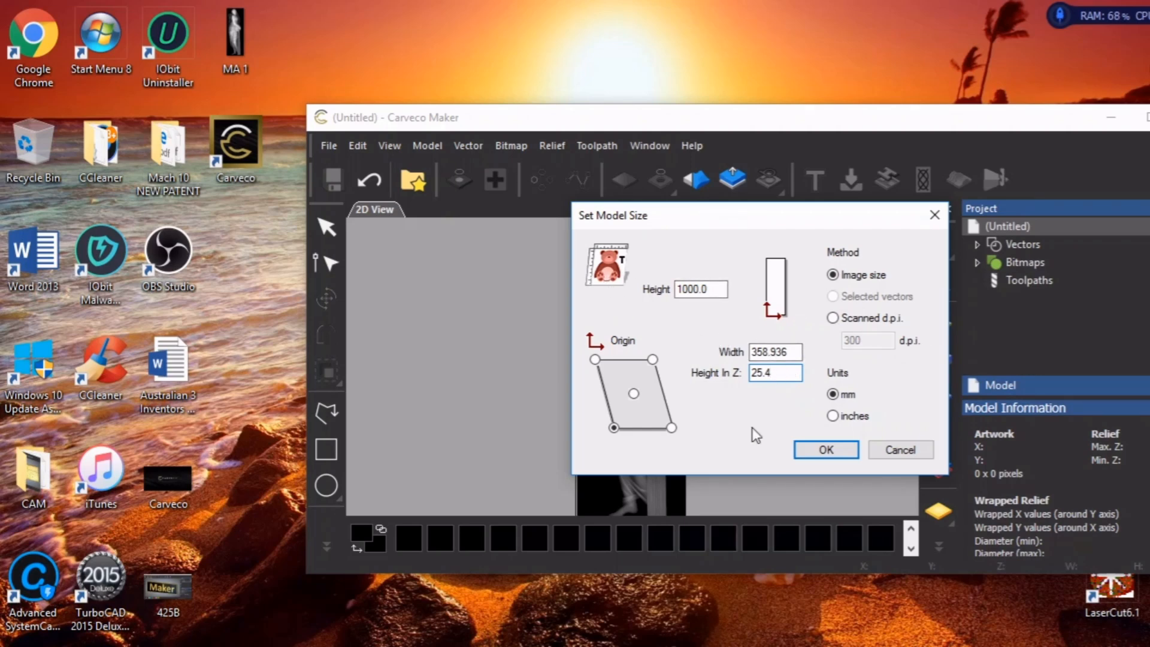
left_click(774, 373)
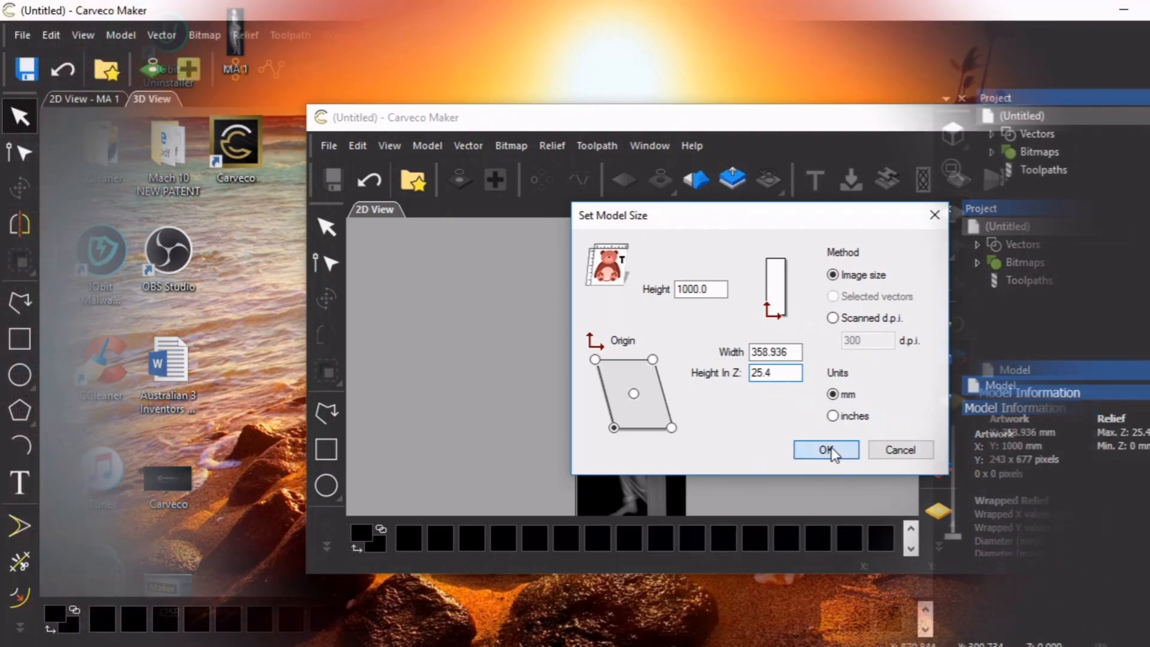
Confirm the model size so the statue is built as a 3D relief.
left_click(825, 449)
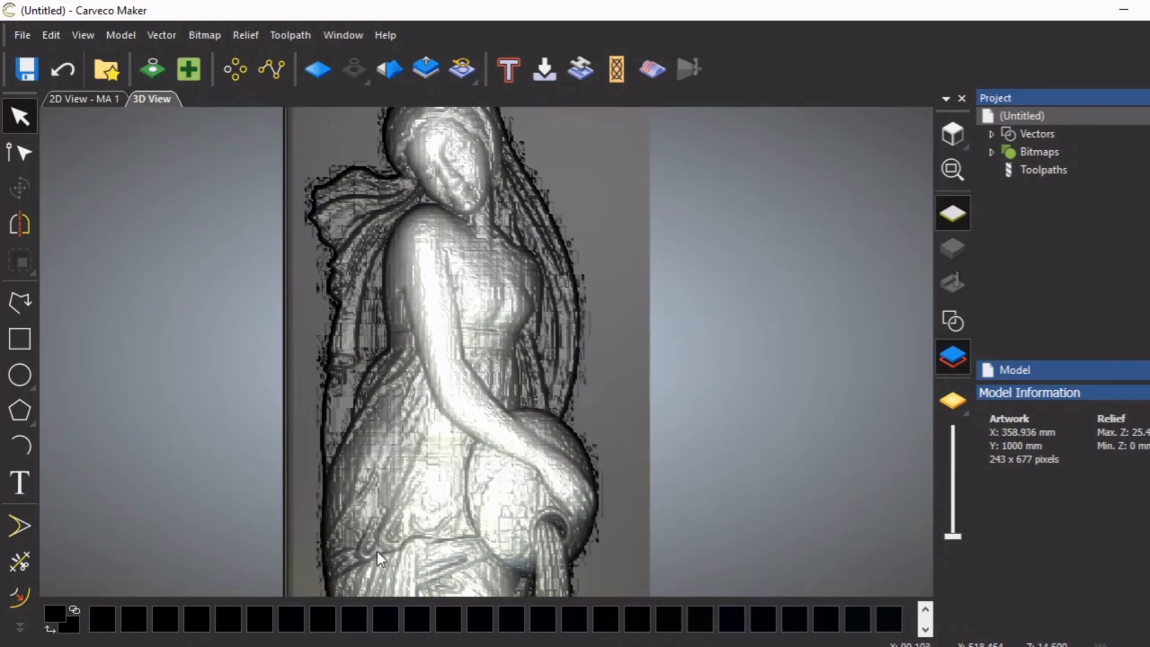
mouse_move(574, 358)
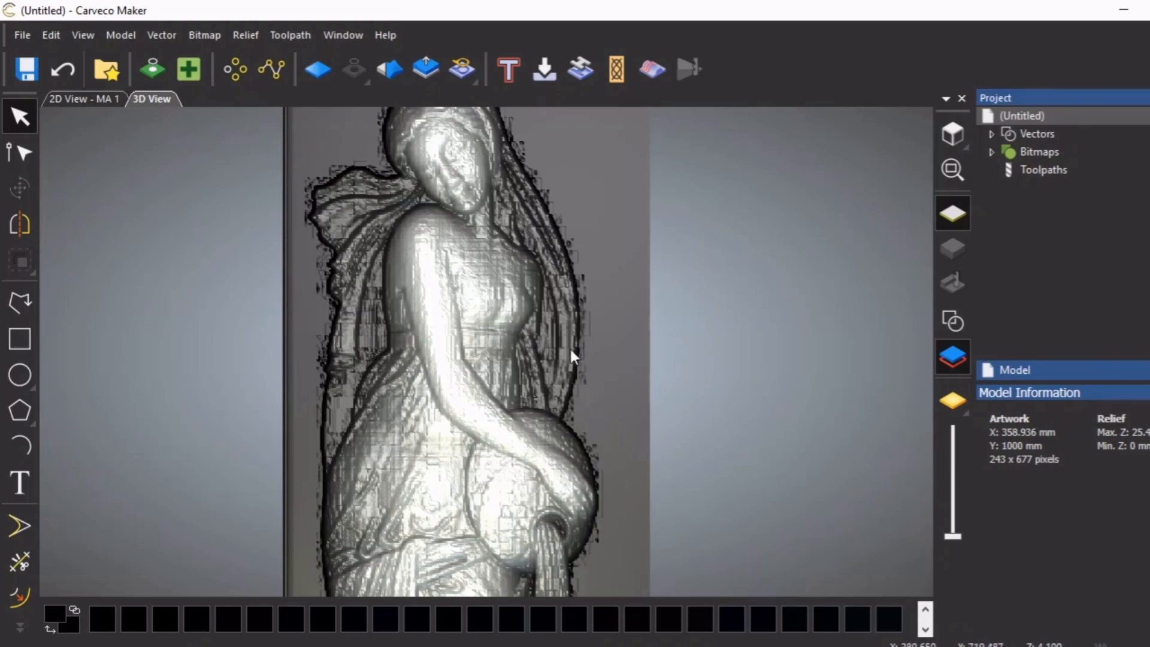
mouse_move(469, 286)
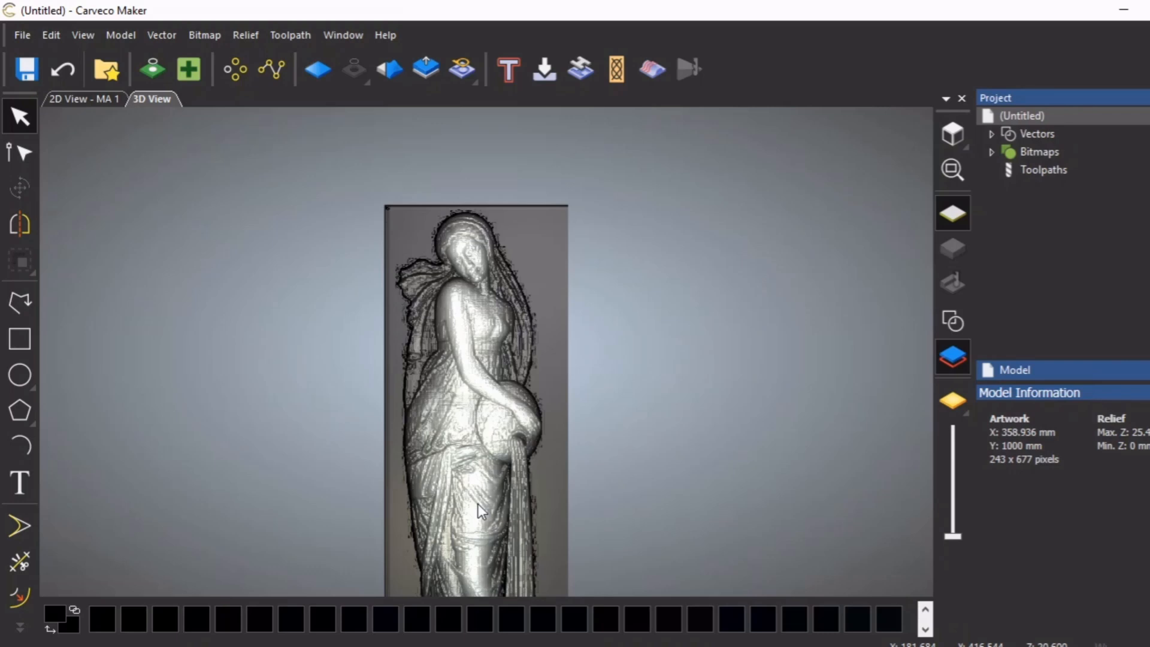
mouse_move(433, 321)
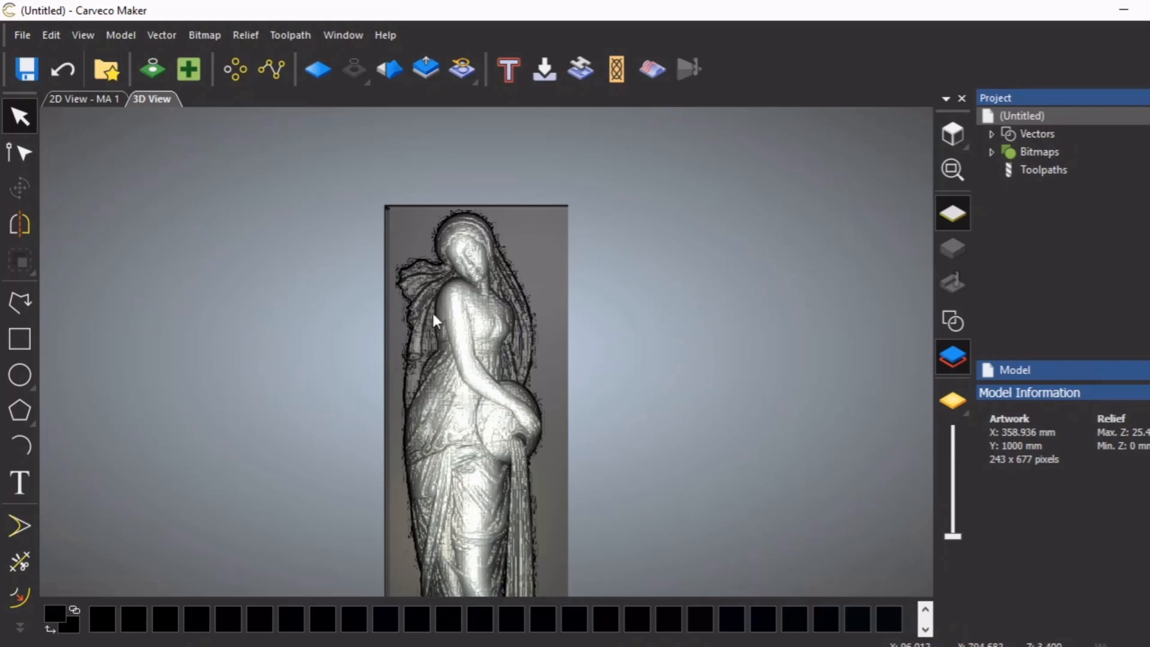
mouse_move(464, 393)
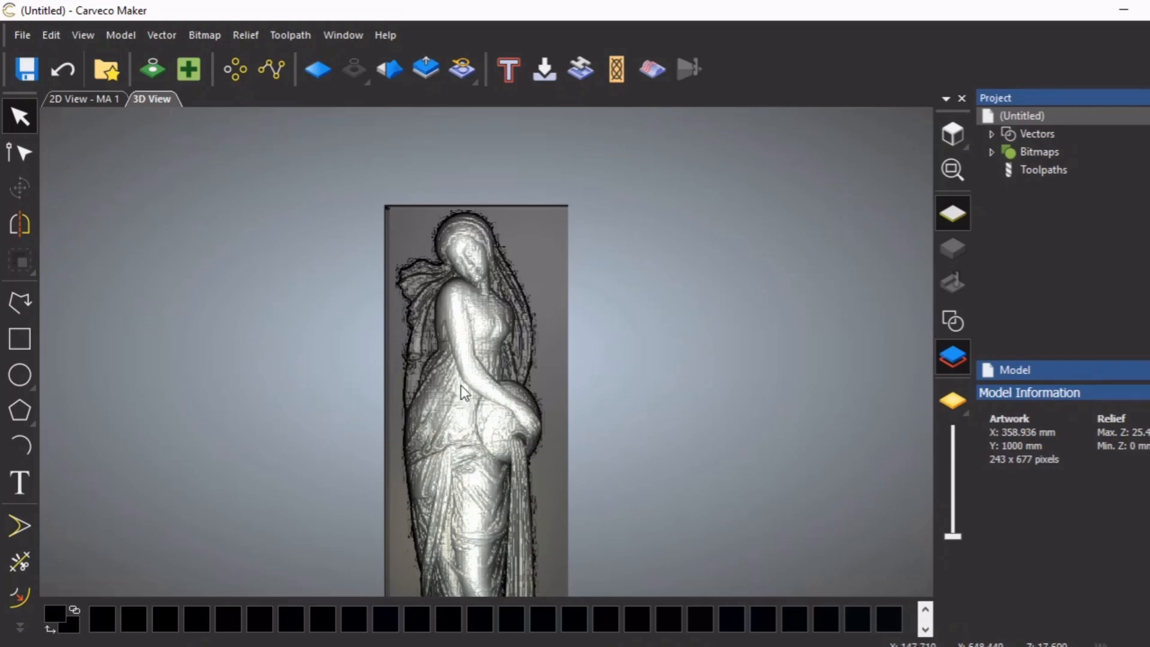
mouse_move(452, 227)
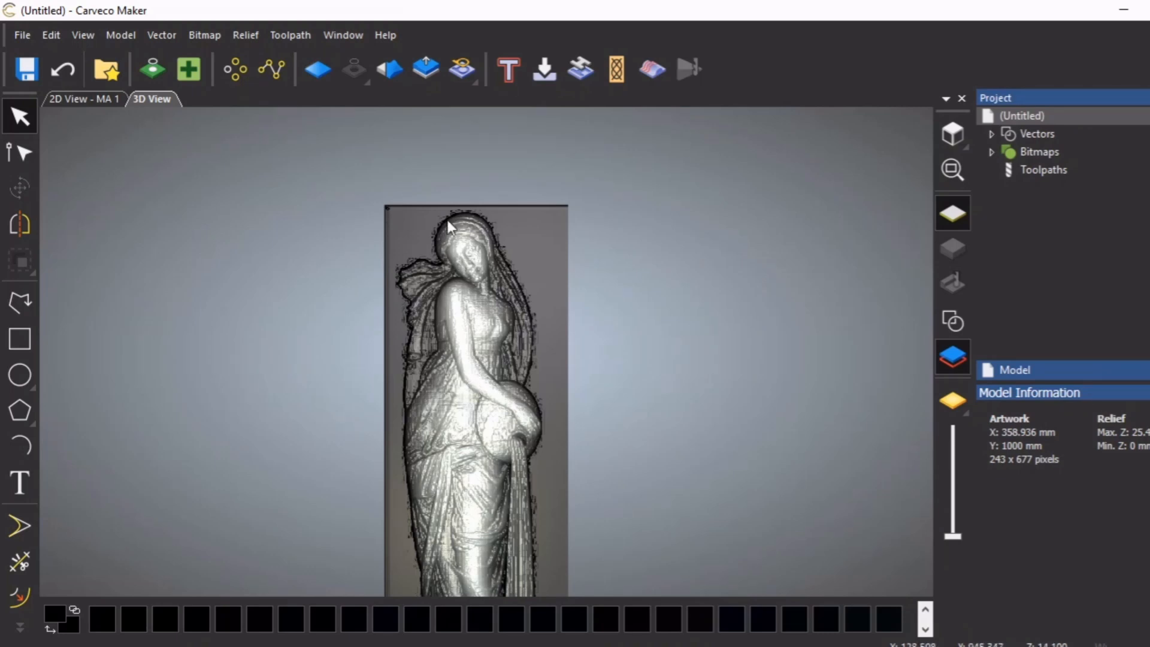
mouse_move(390, 69)
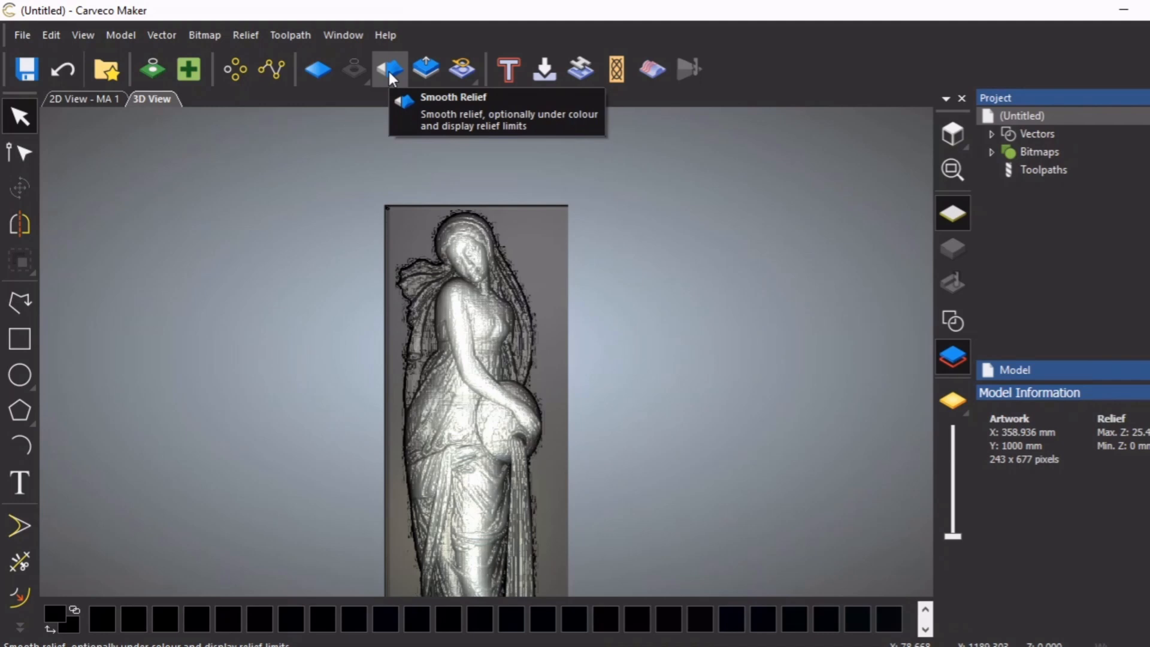
Bring up the Smooth Relief tool settings for the whole layer at 0% strength.
left_click(390, 69)
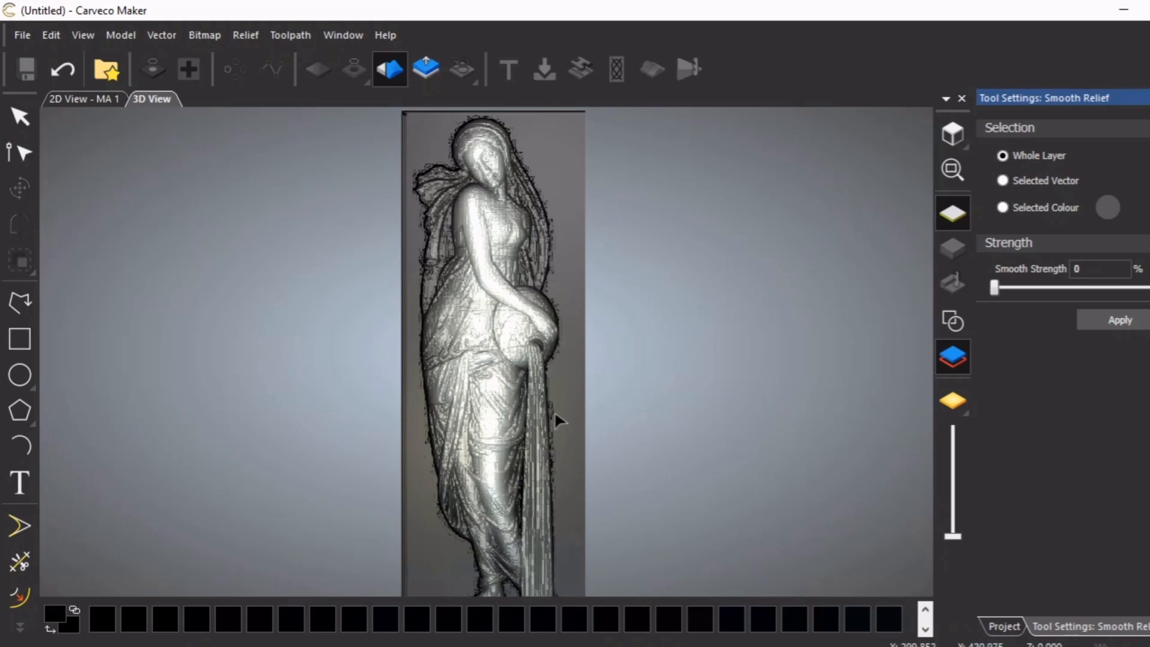
mouse_move(532, 622)
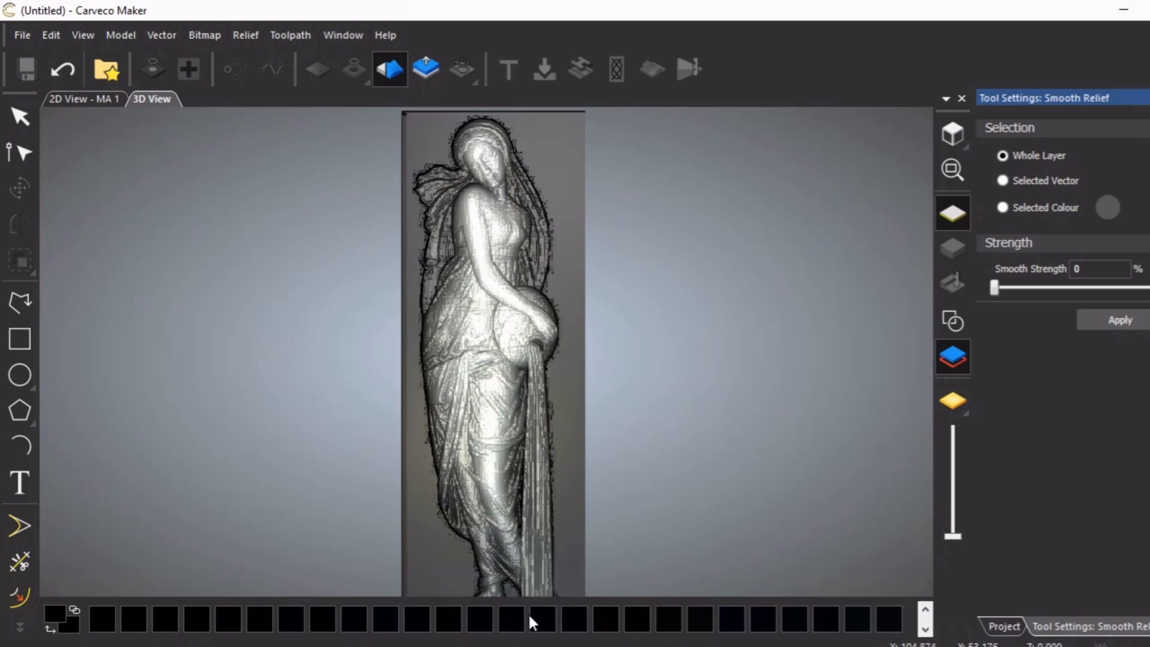
mouse_move(614, 530)
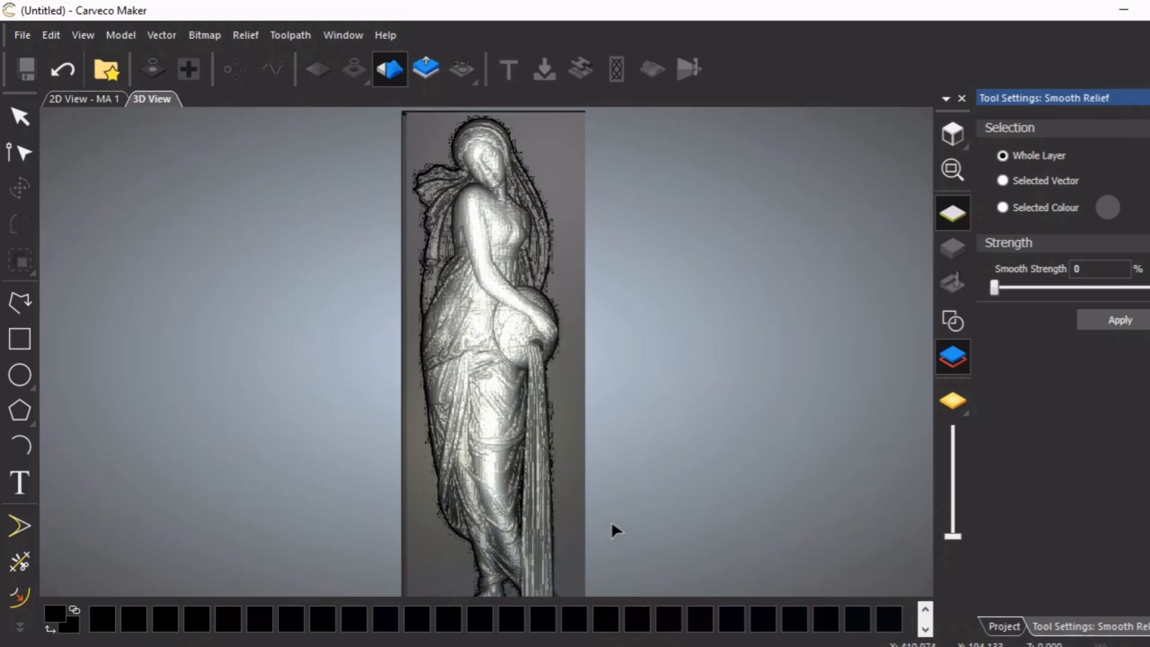
mouse_move(614, 485)
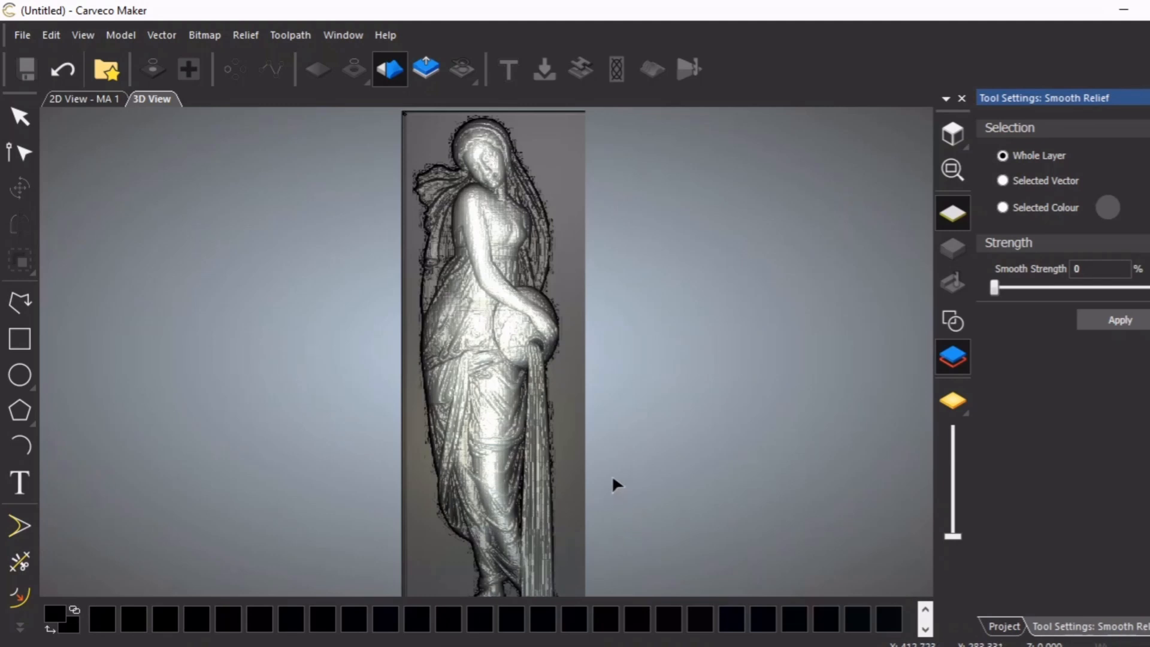
mouse_move(994, 345)
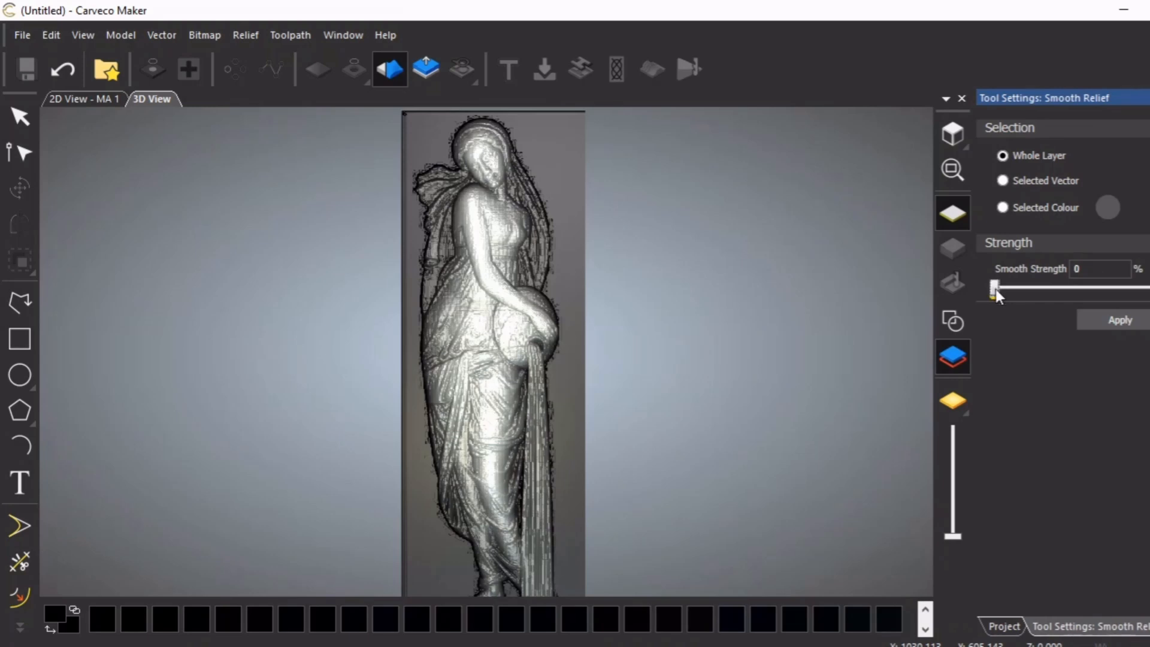
Preview smoothing strengths from 4% up to 96% and back down to 66%.
left_click_drag(995, 288, 1005, 287)
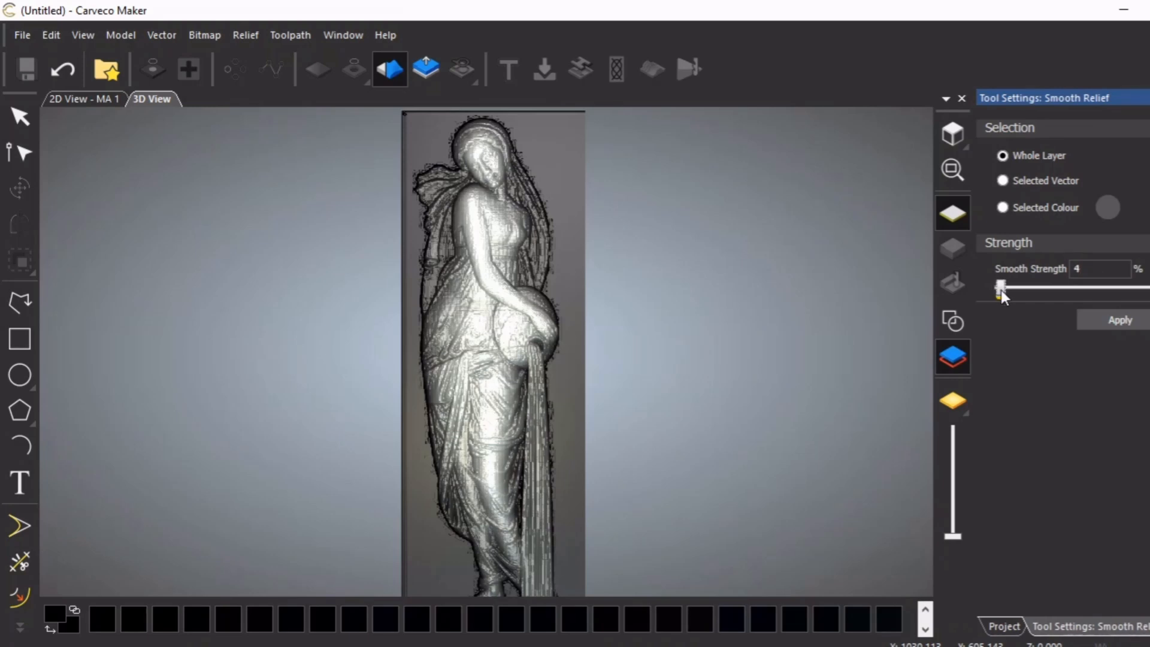
left_click_drag(999, 287, 1016, 287)
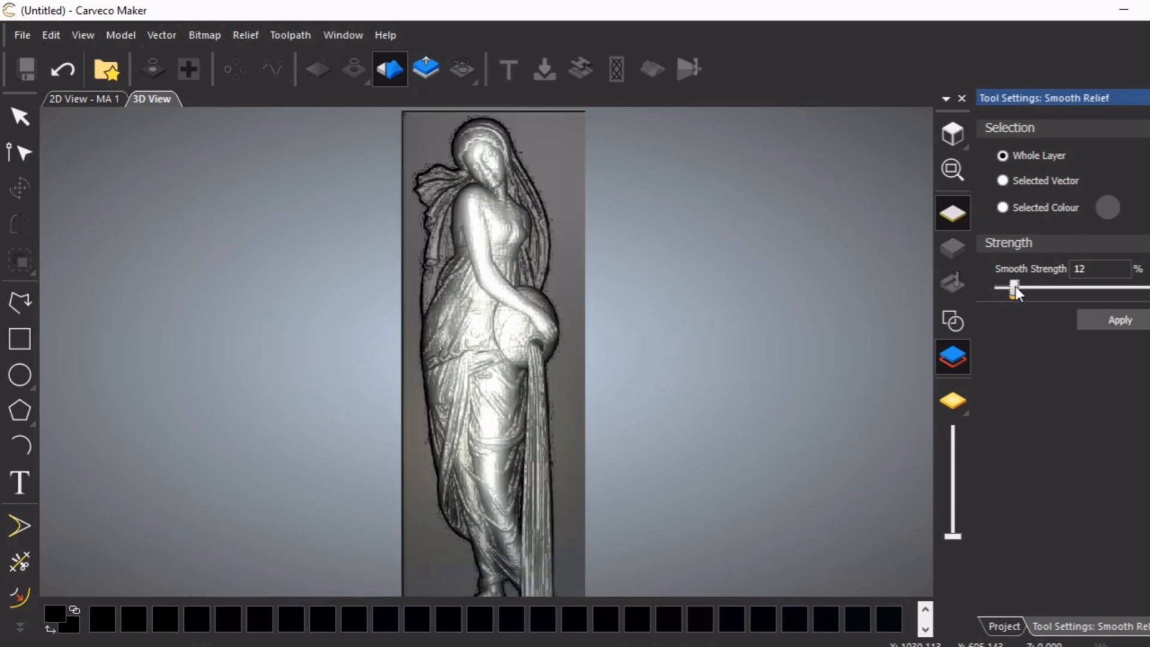
left_click_drag(1015, 287, 1023, 288)
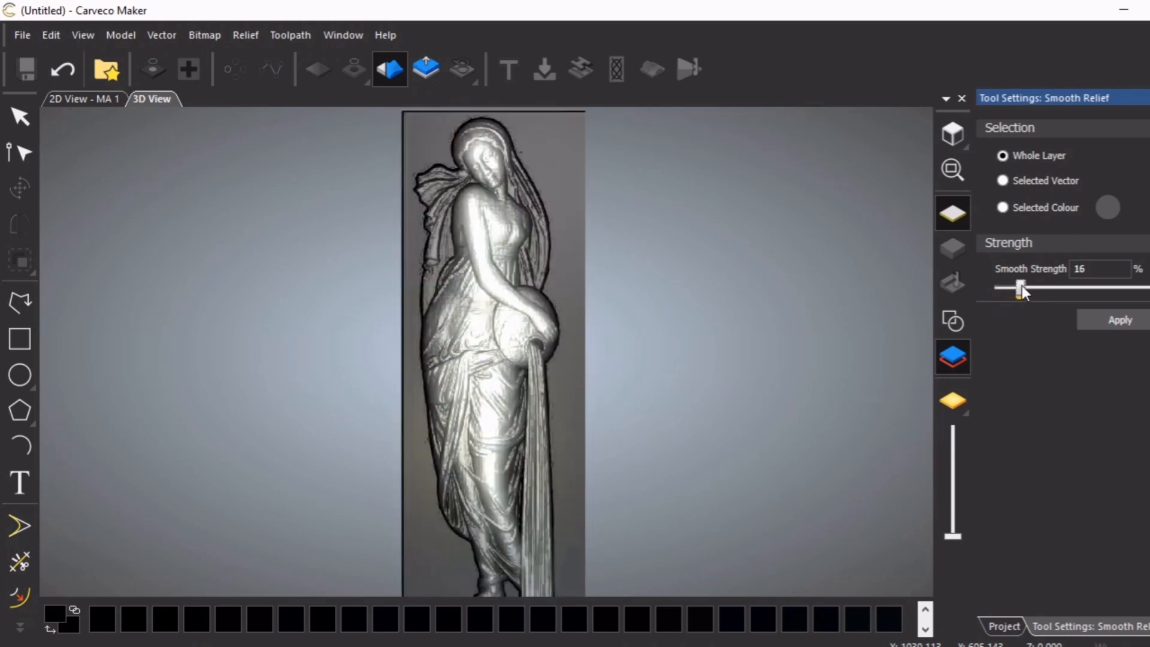
left_click_drag(1019, 288, 1026, 287)
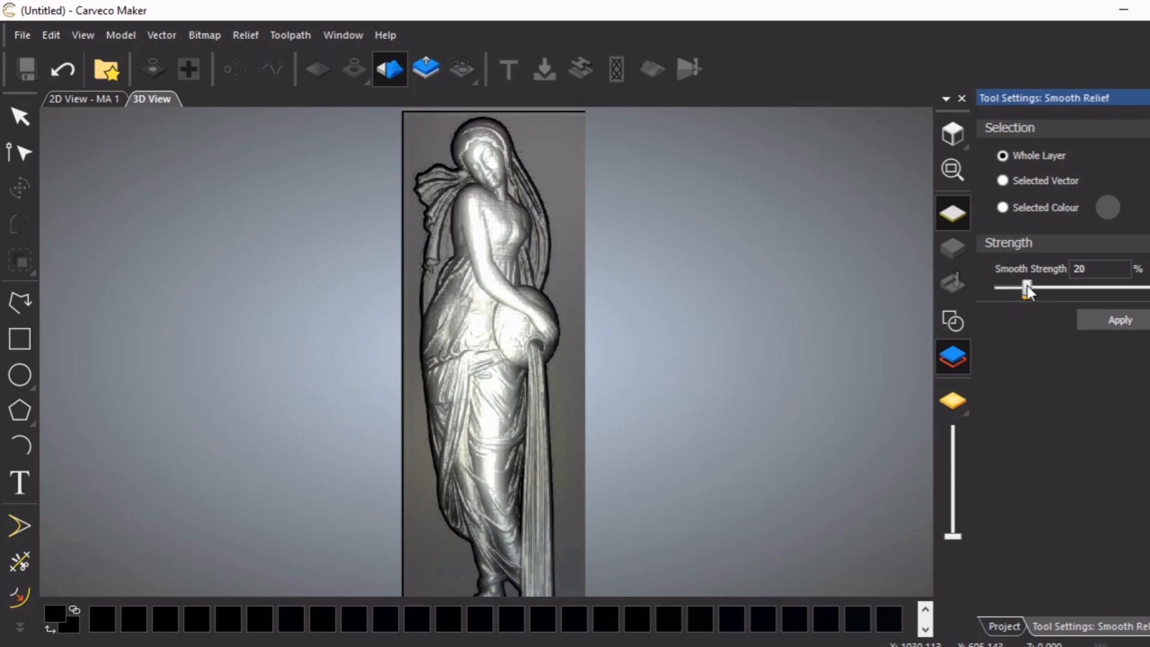
left_click_drag(1020, 286, 1026, 287)
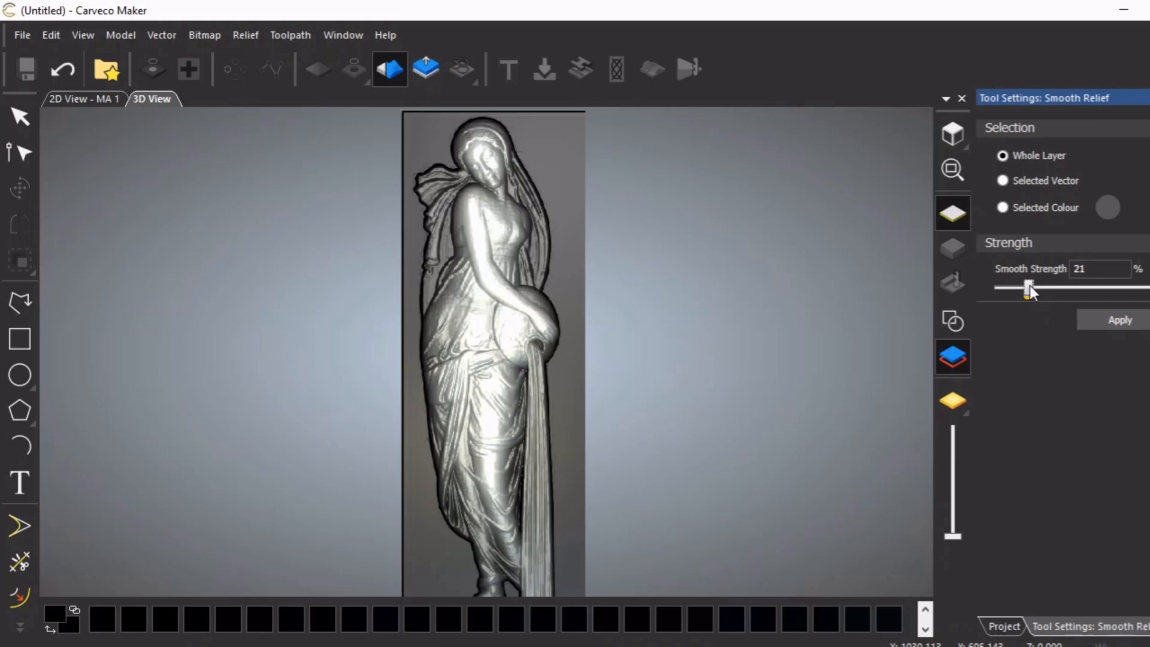
left_click_drag(1026, 287, 1143, 287)
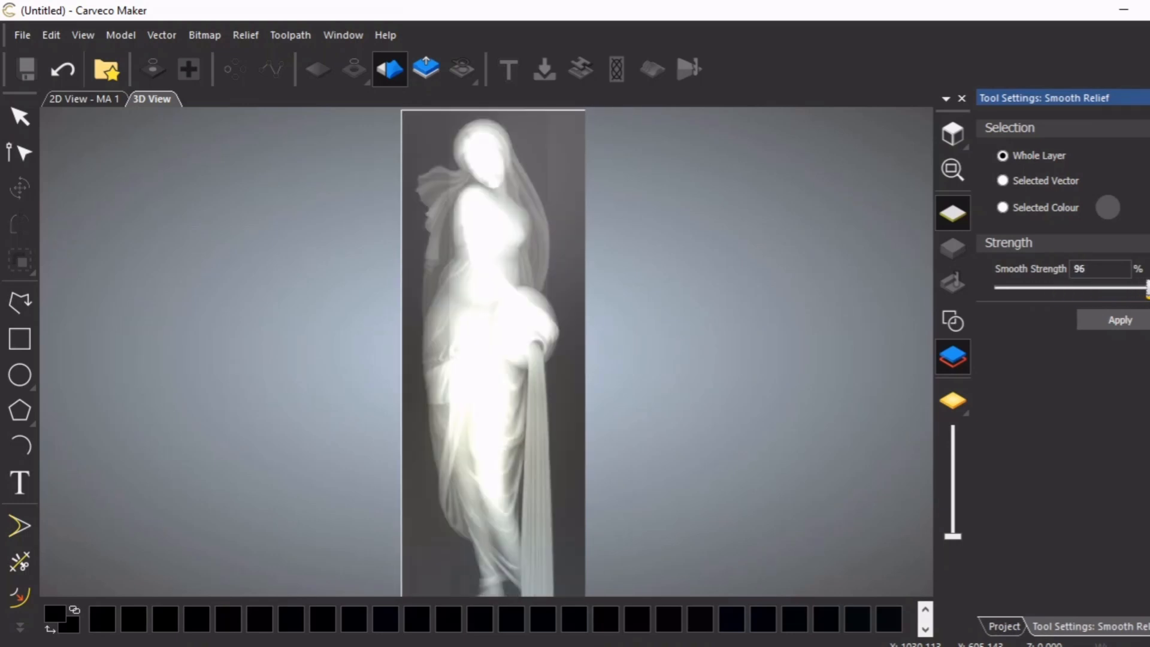
left_click(1119, 320)
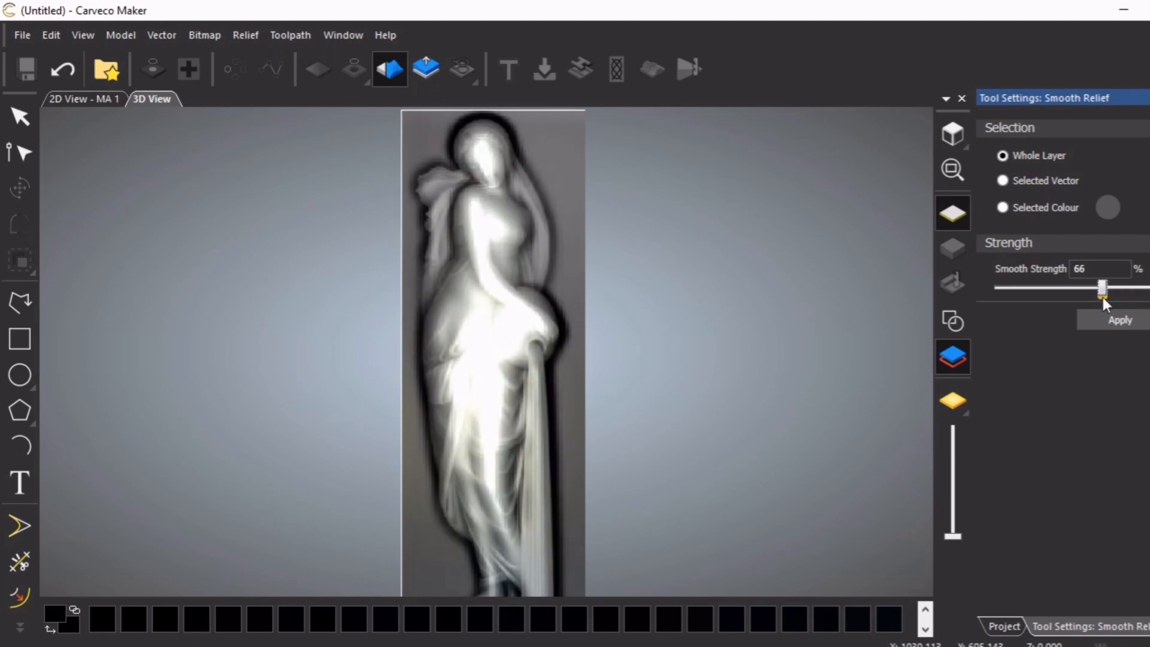
Compare strengths around 15-23% and settle the smoothing at 22%.
left_click_drag(1100, 286, 1018, 286)
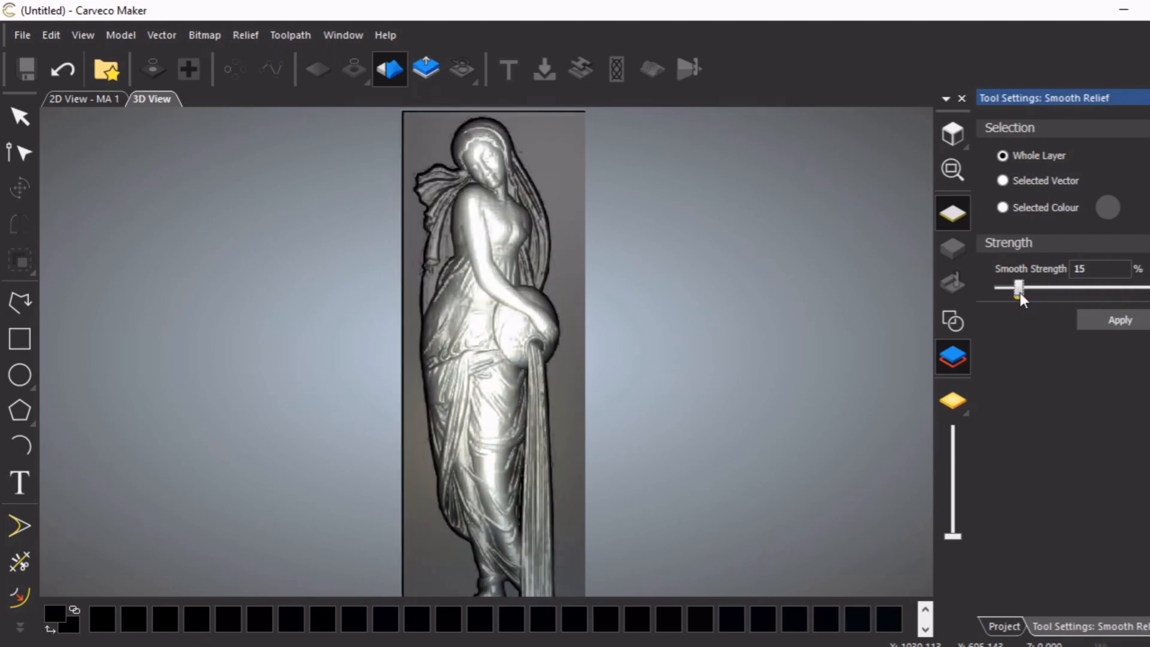
left_click_drag(1016, 286, 1029, 286)
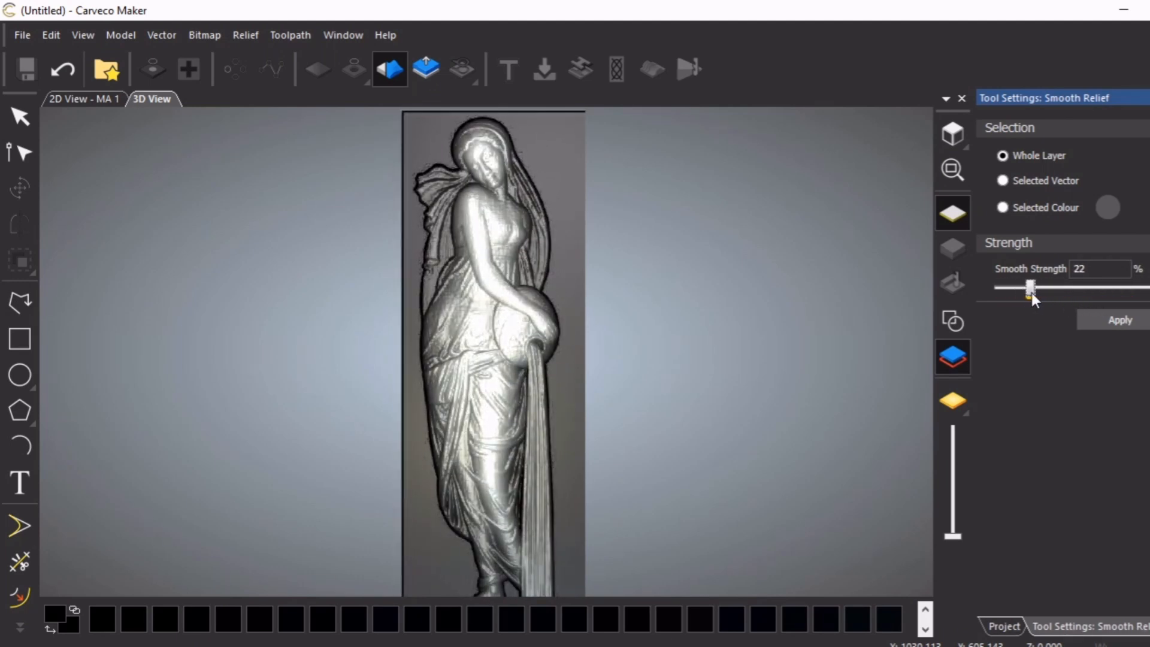
left_click_drag(1031, 287, 1018, 287)
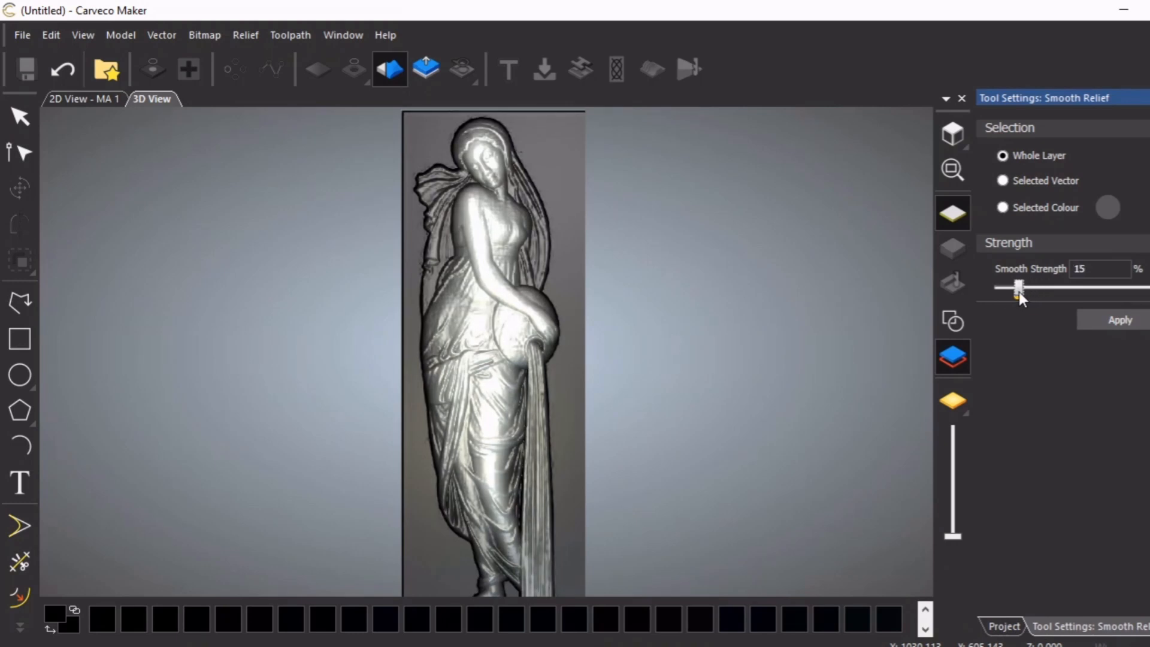
left_click_drag(1018, 286, 1025, 286)
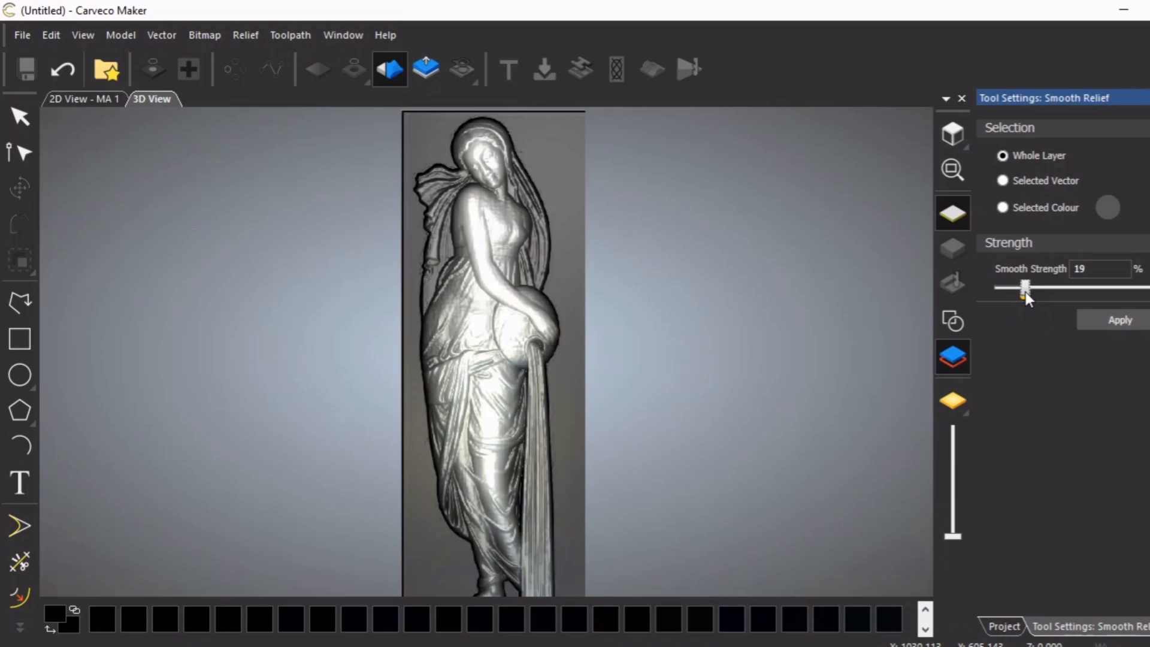
left_click_drag(1024, 287, 1034, 287)
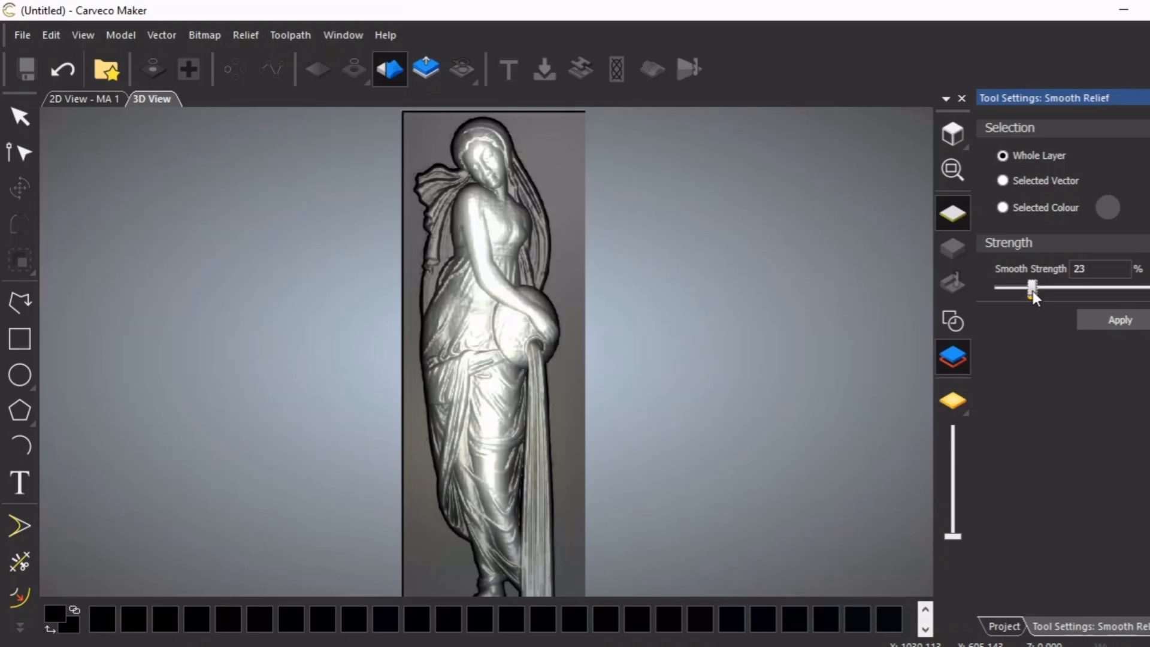
left_click_drag(1033, 289, 1029, 288)
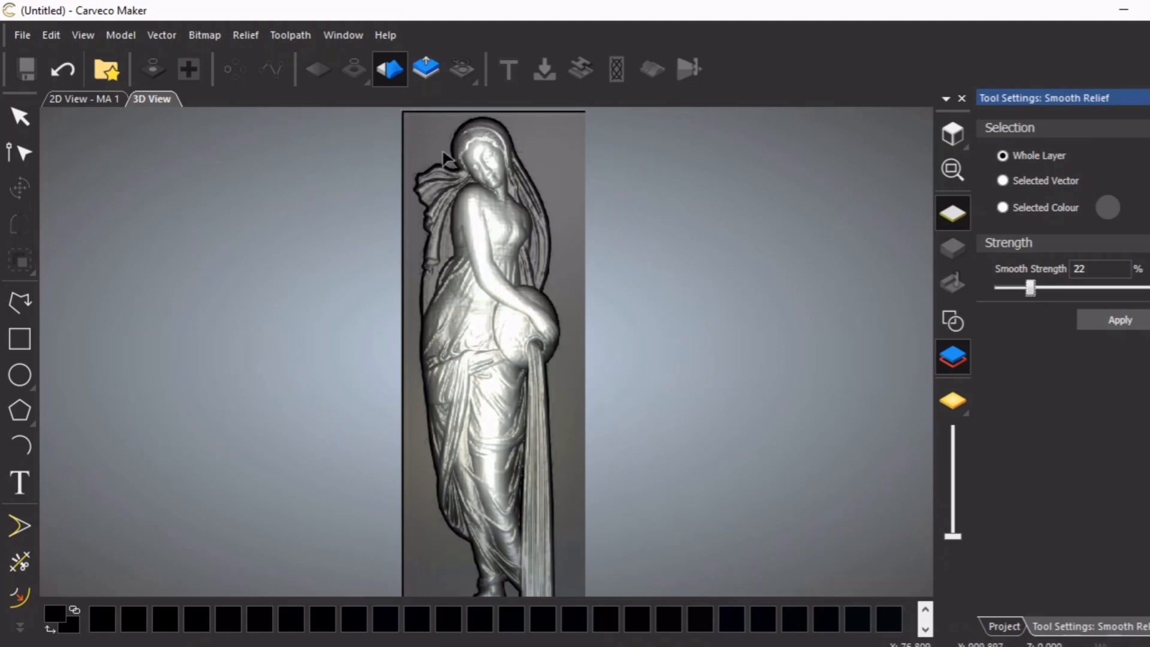
mouse_move(521, 151)
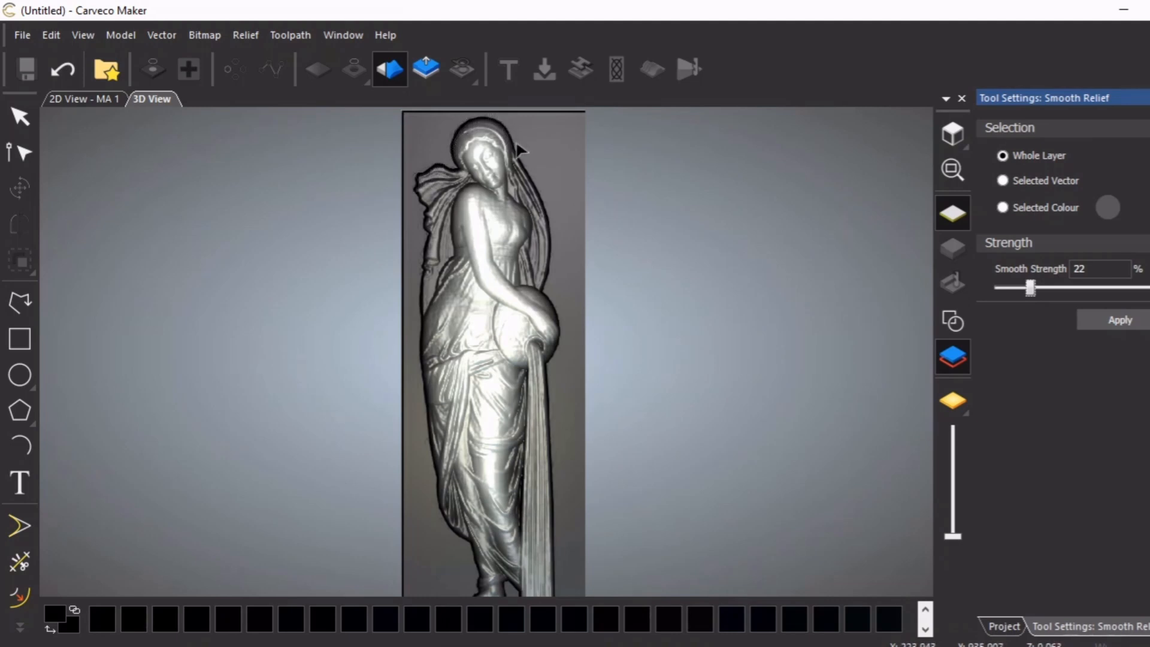
mouse_move(529, 180)
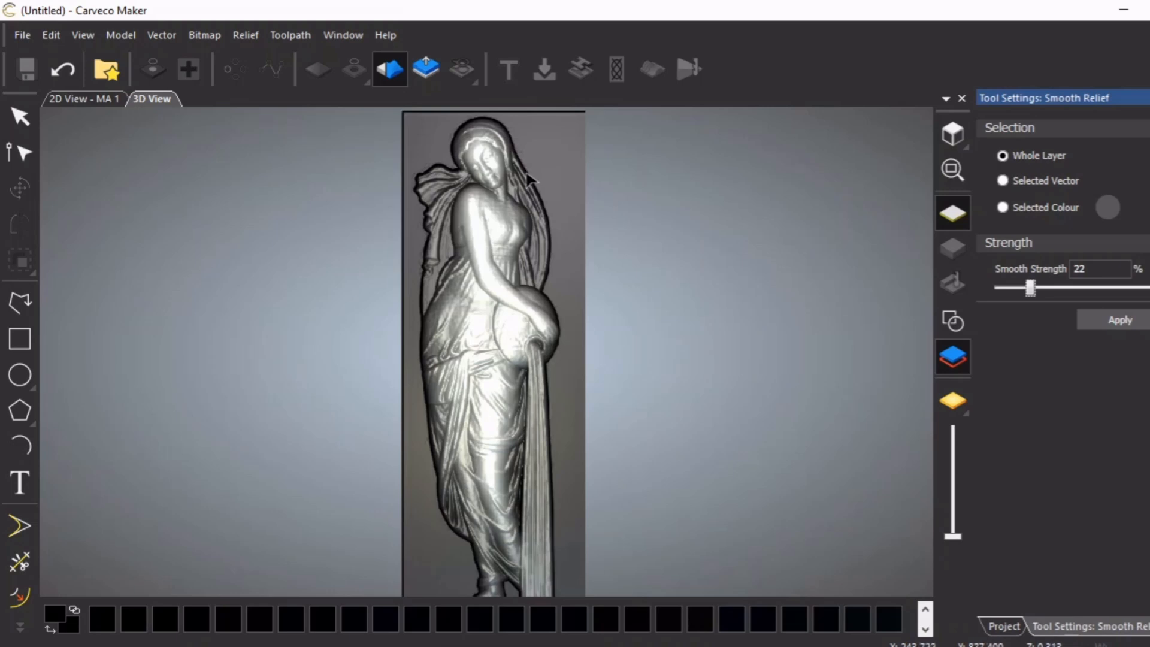
mouse_move(456, 154)
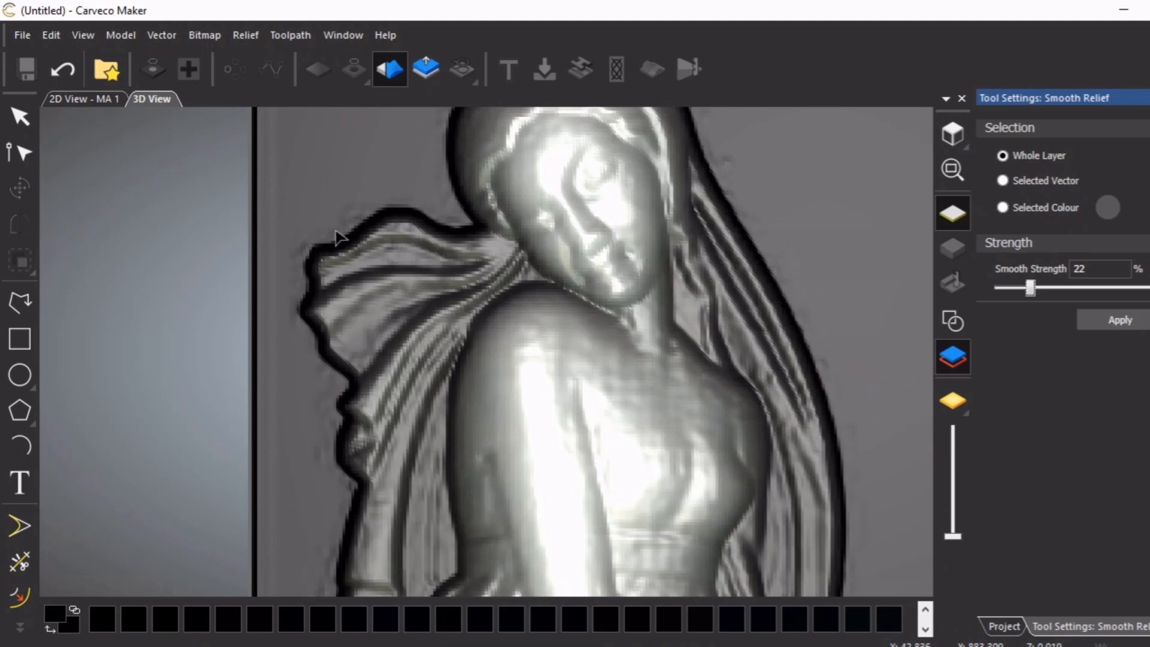
mouse_move(396, 231)
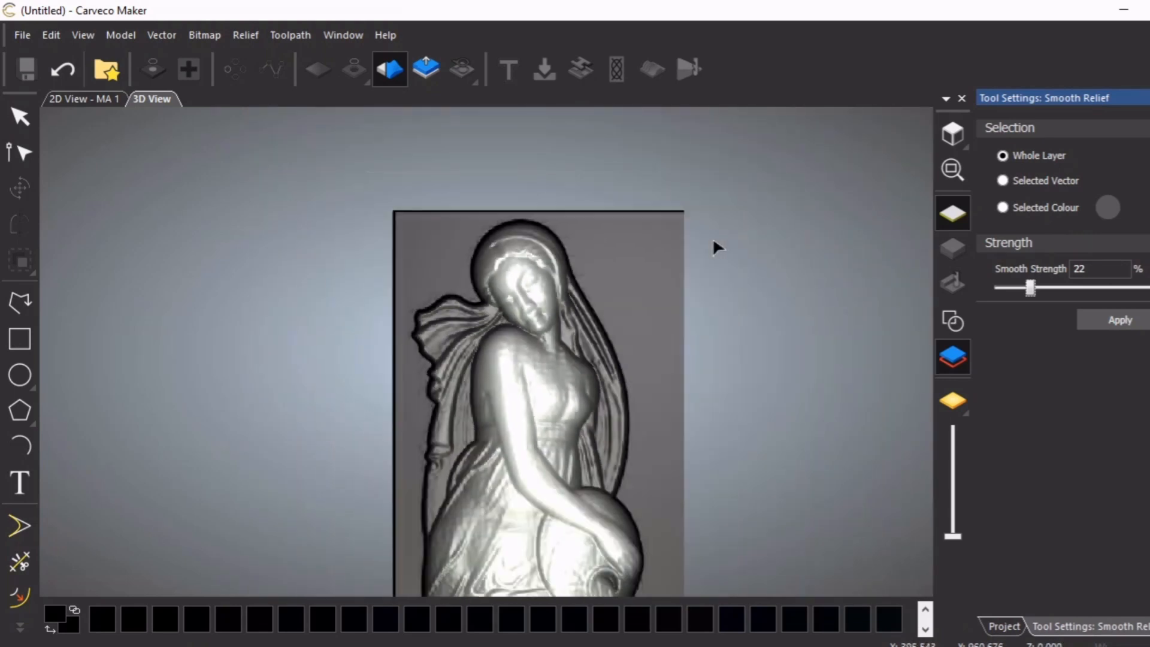
left_click_drag(718, 247, 544, 487)
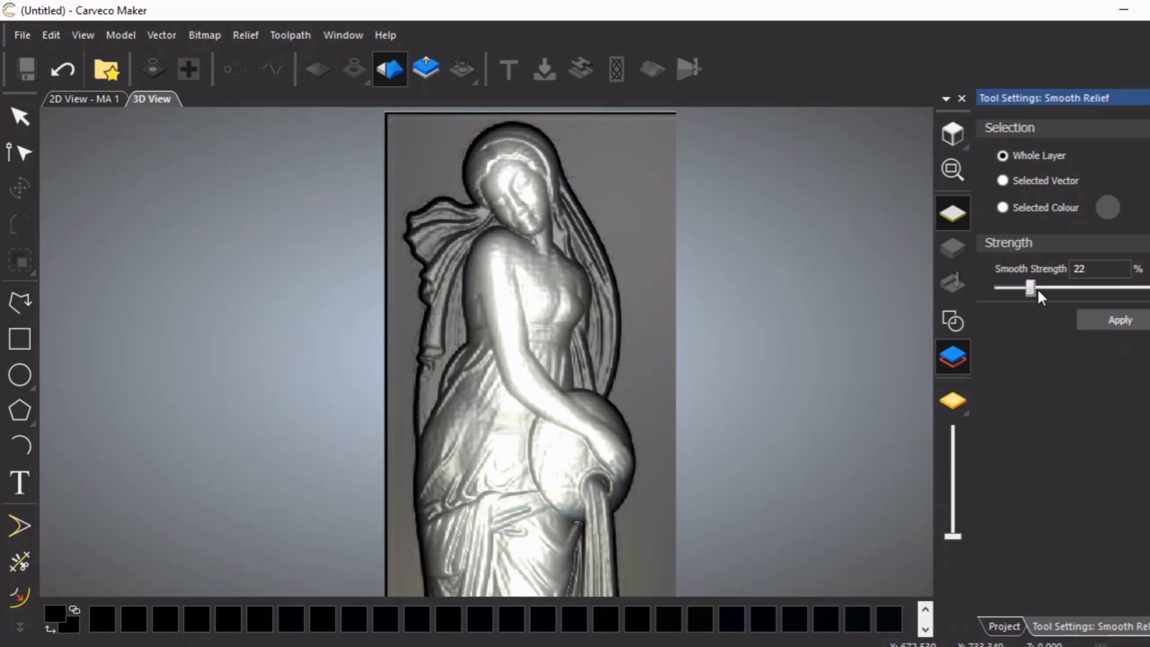
mouse_move(1044, 299)
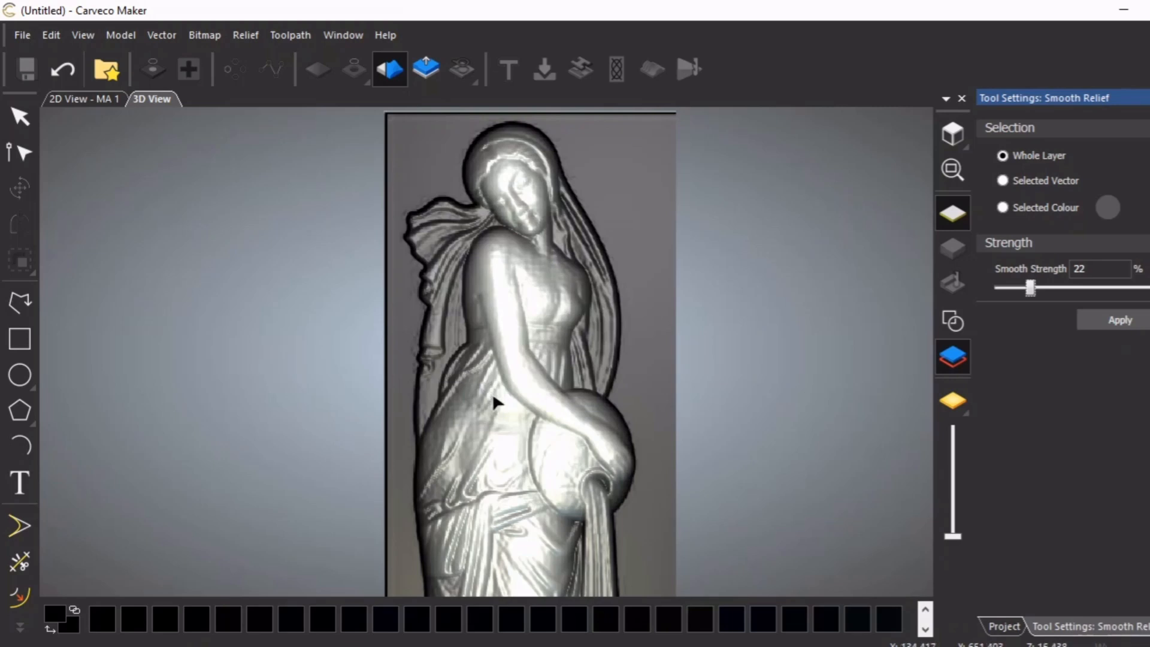
mouse_move(421, 470)
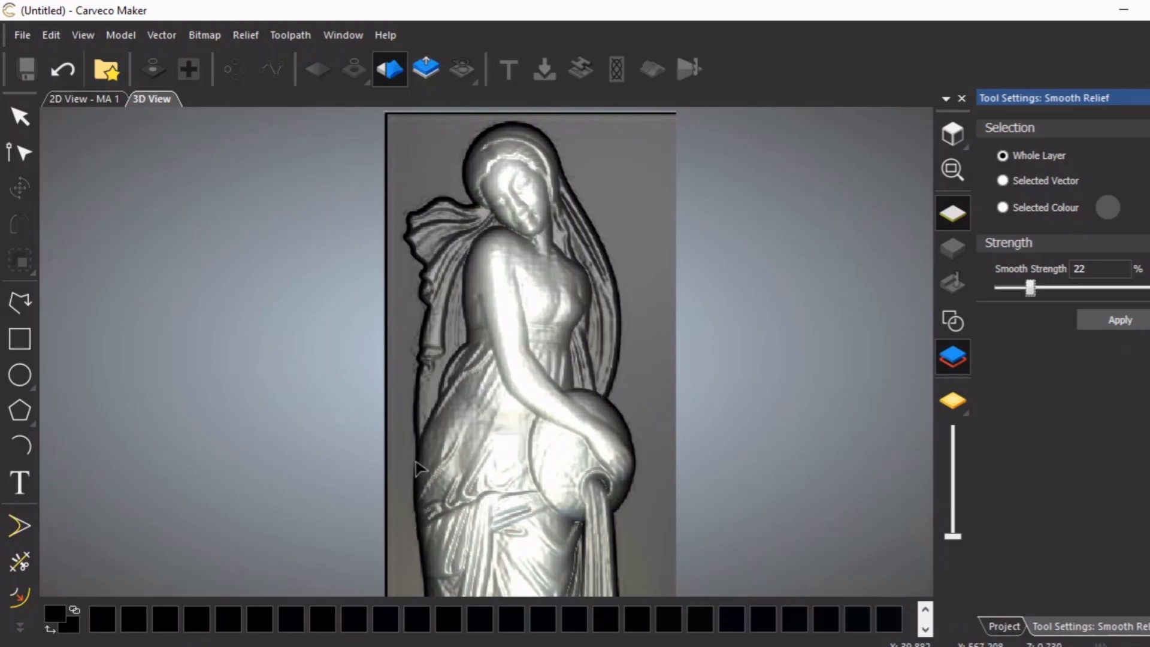
mouse_move(557, 214)
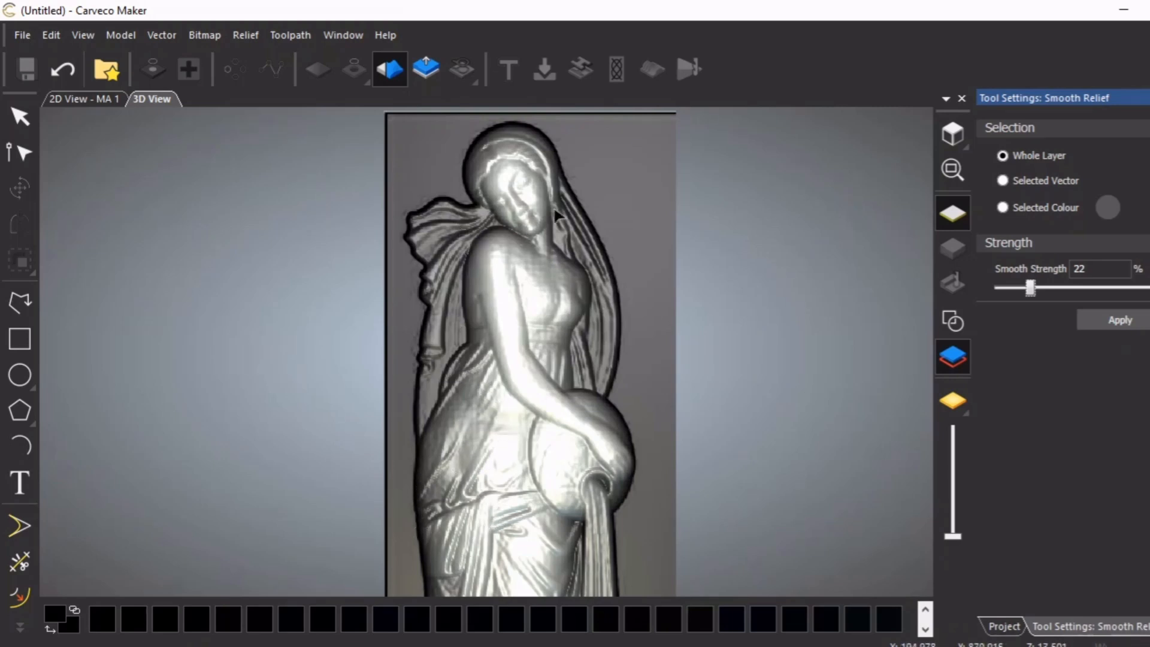
mouse_move(587, 570)
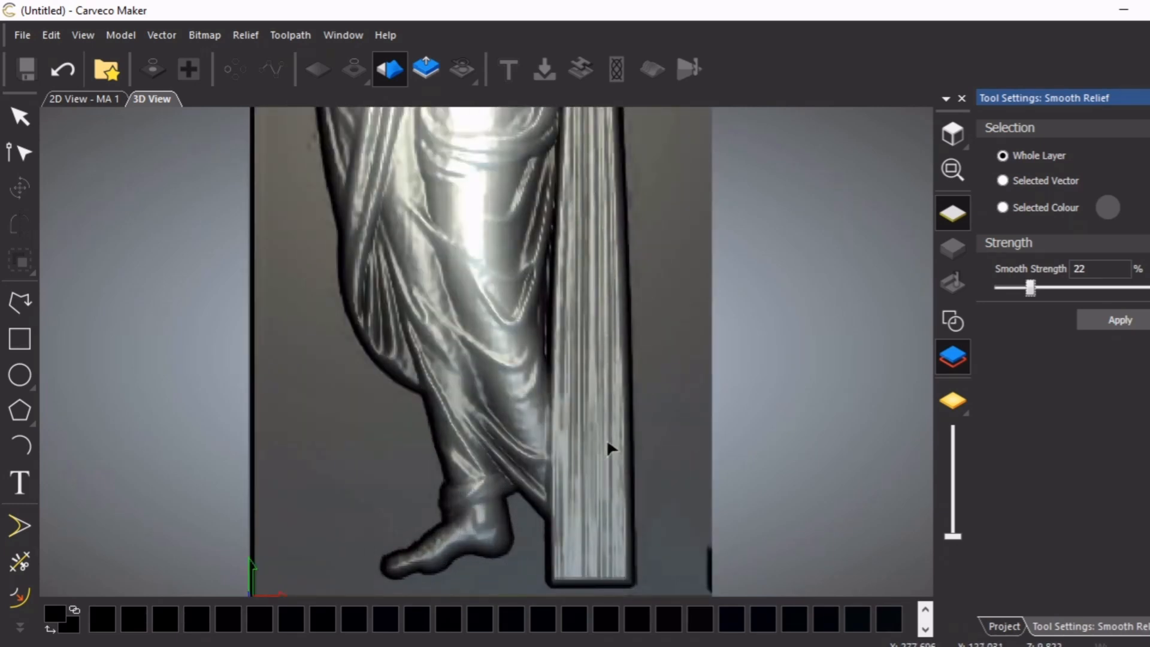
mouse_move(495, 378)
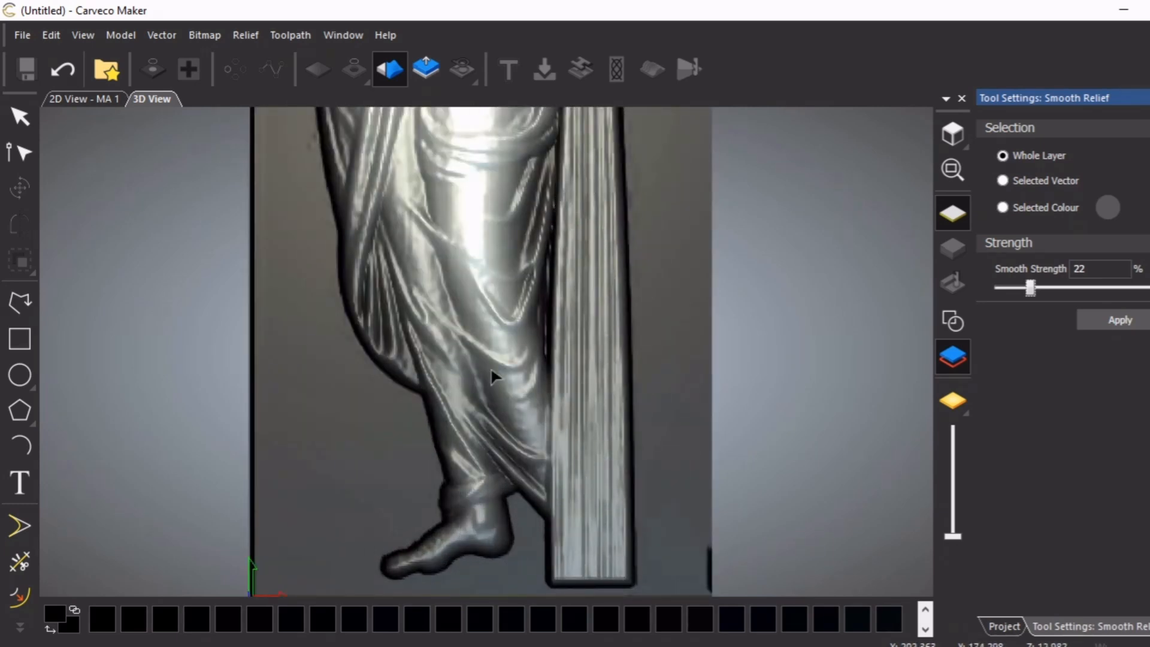